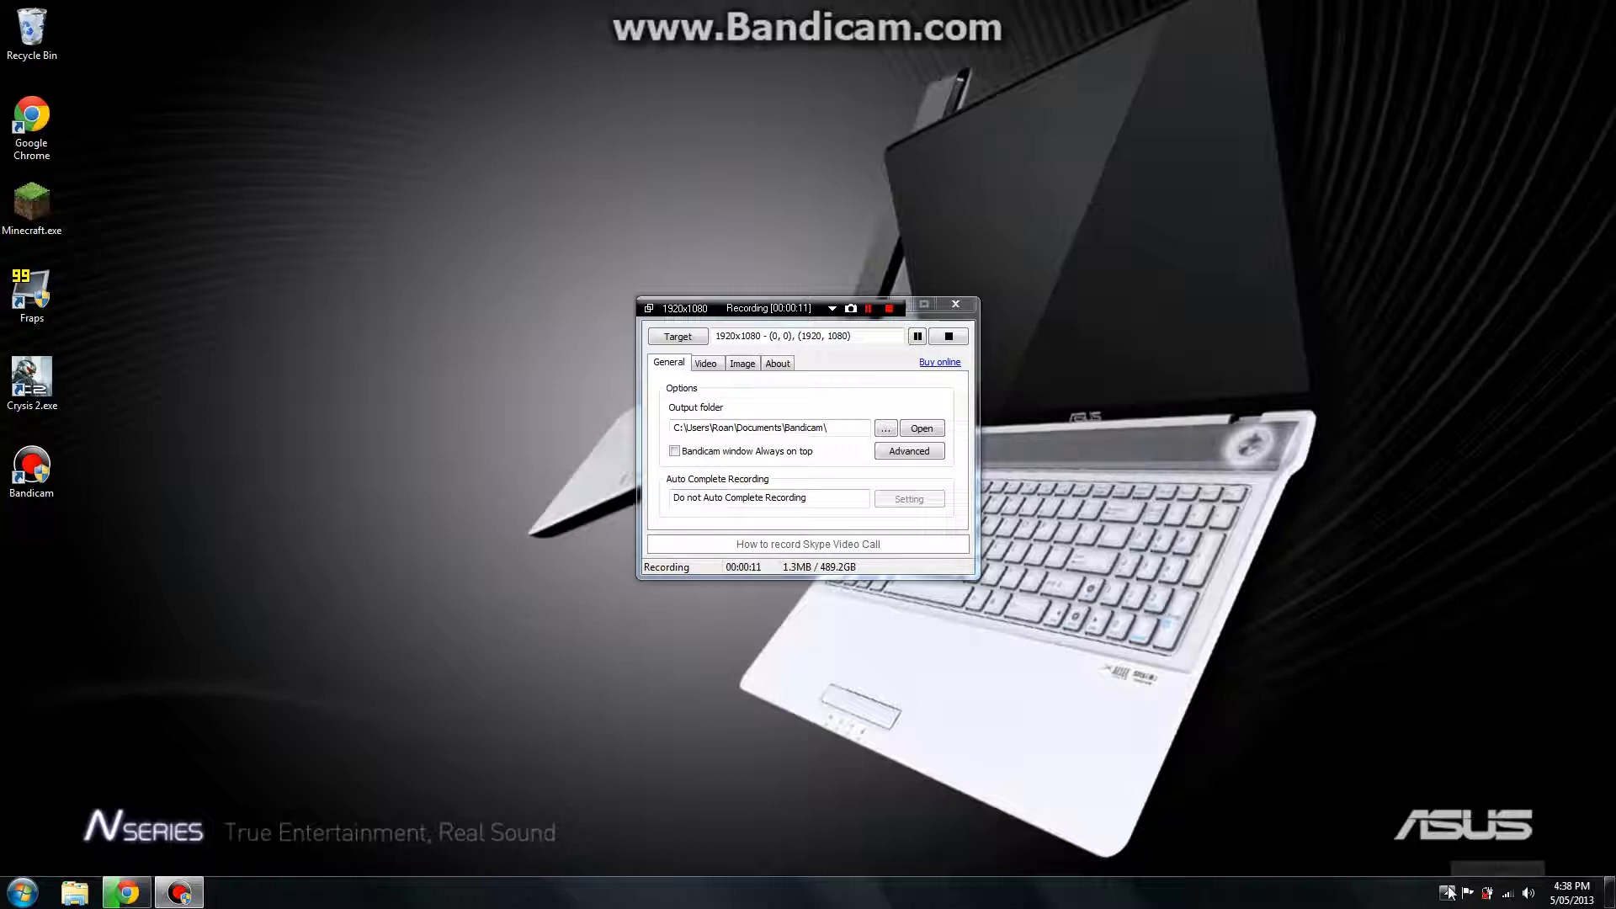
pyautogui.moveTo(1151, 197)
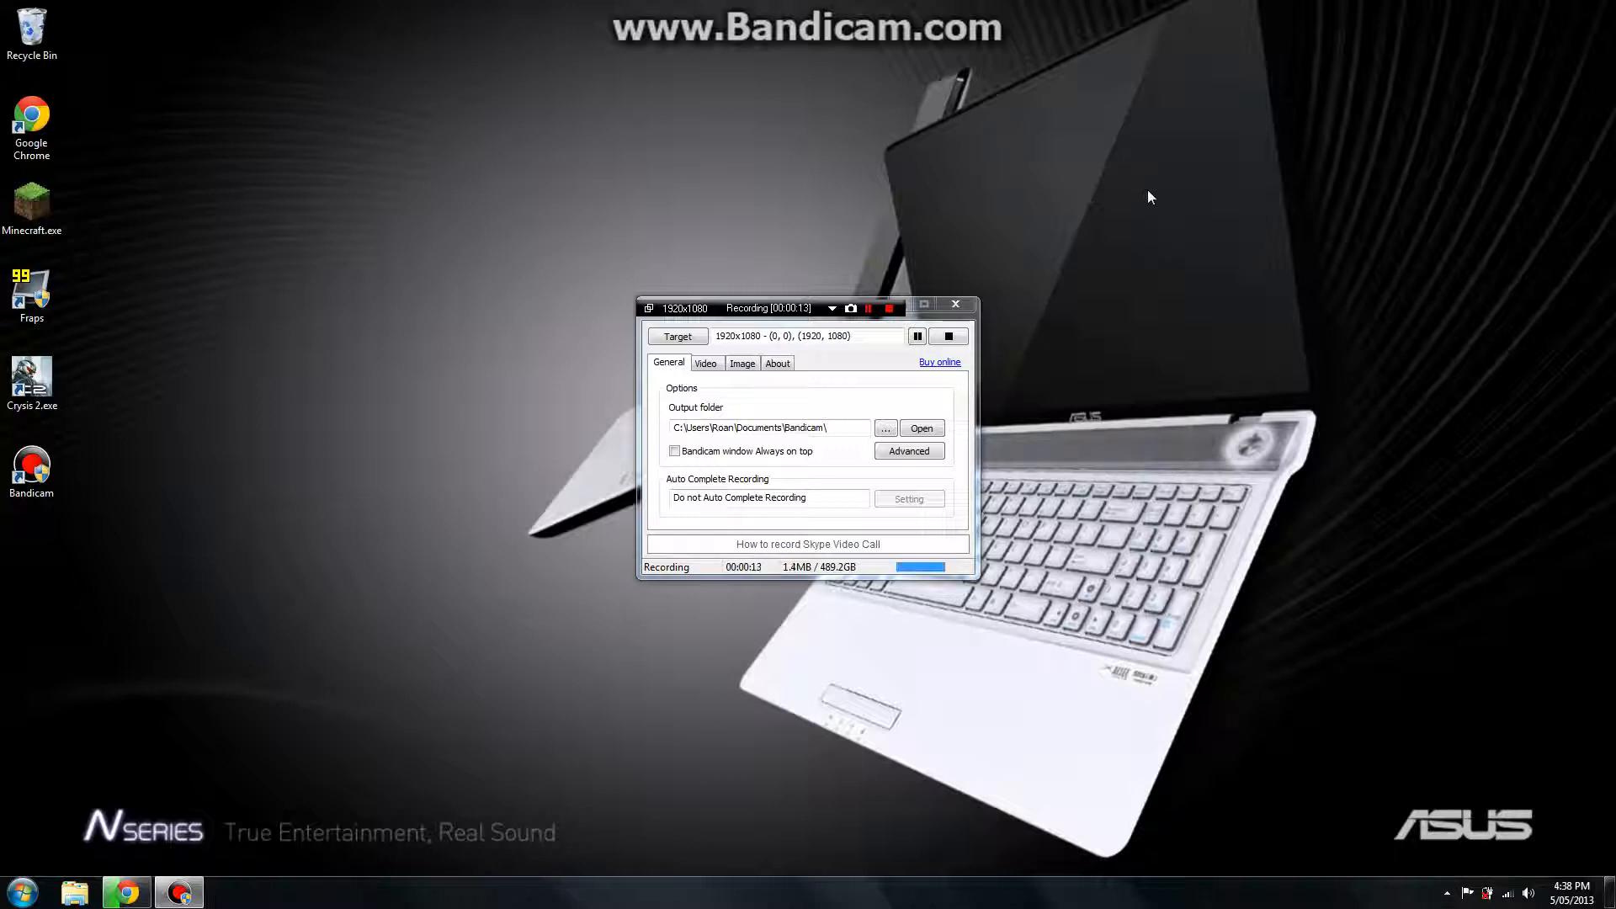
pyautogui.moveTo(1415, 616)
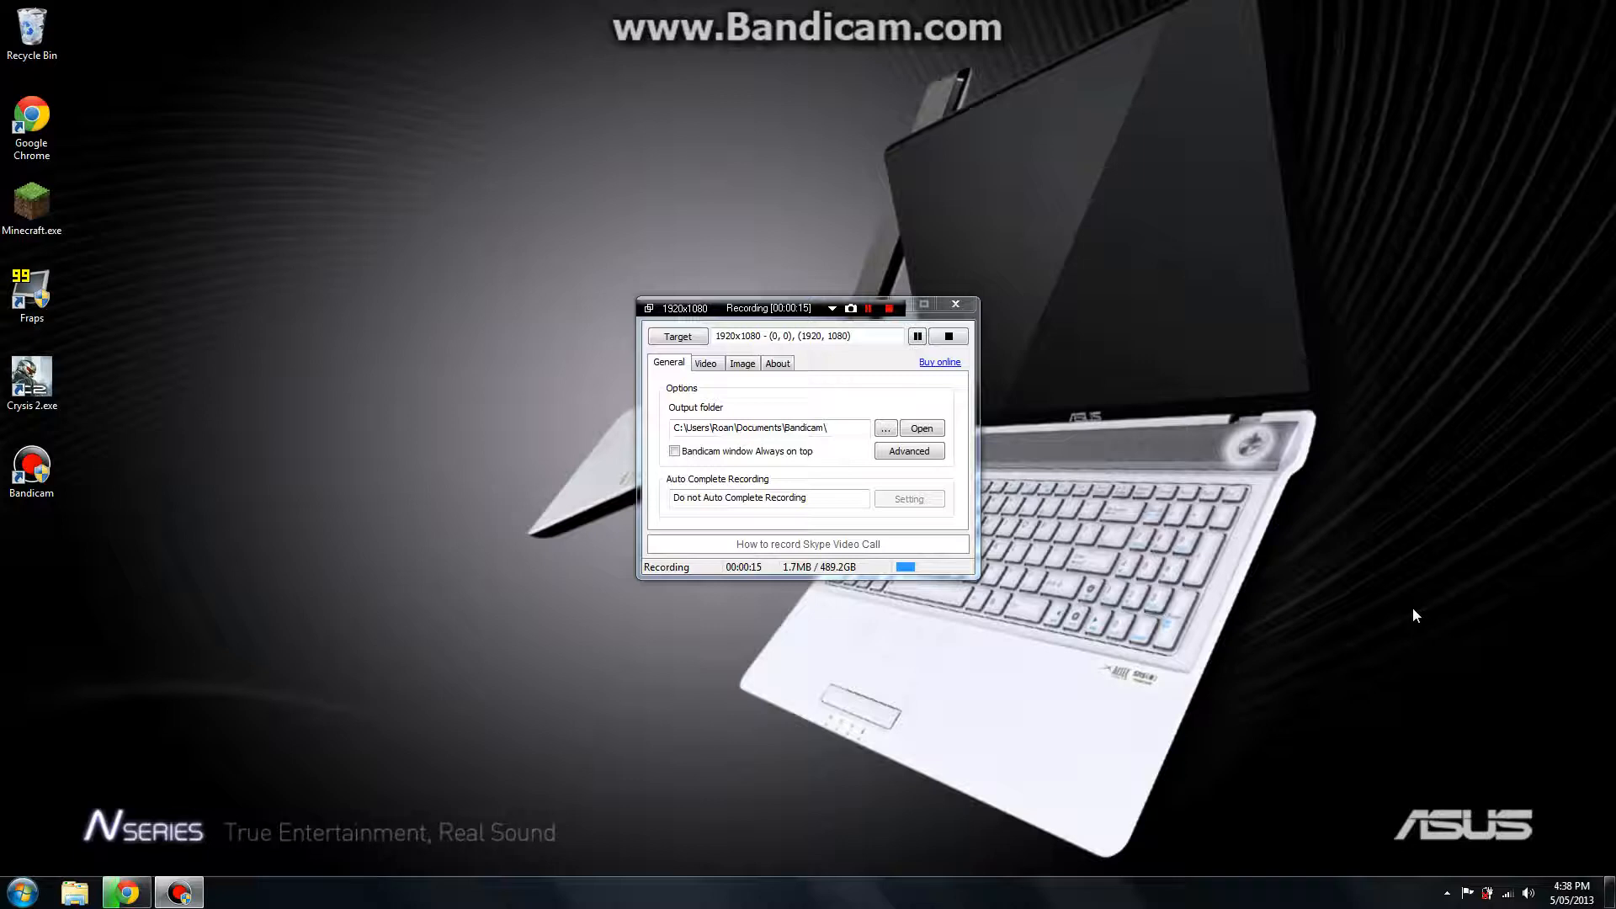
pyautogui.moveTo(1331, 678)
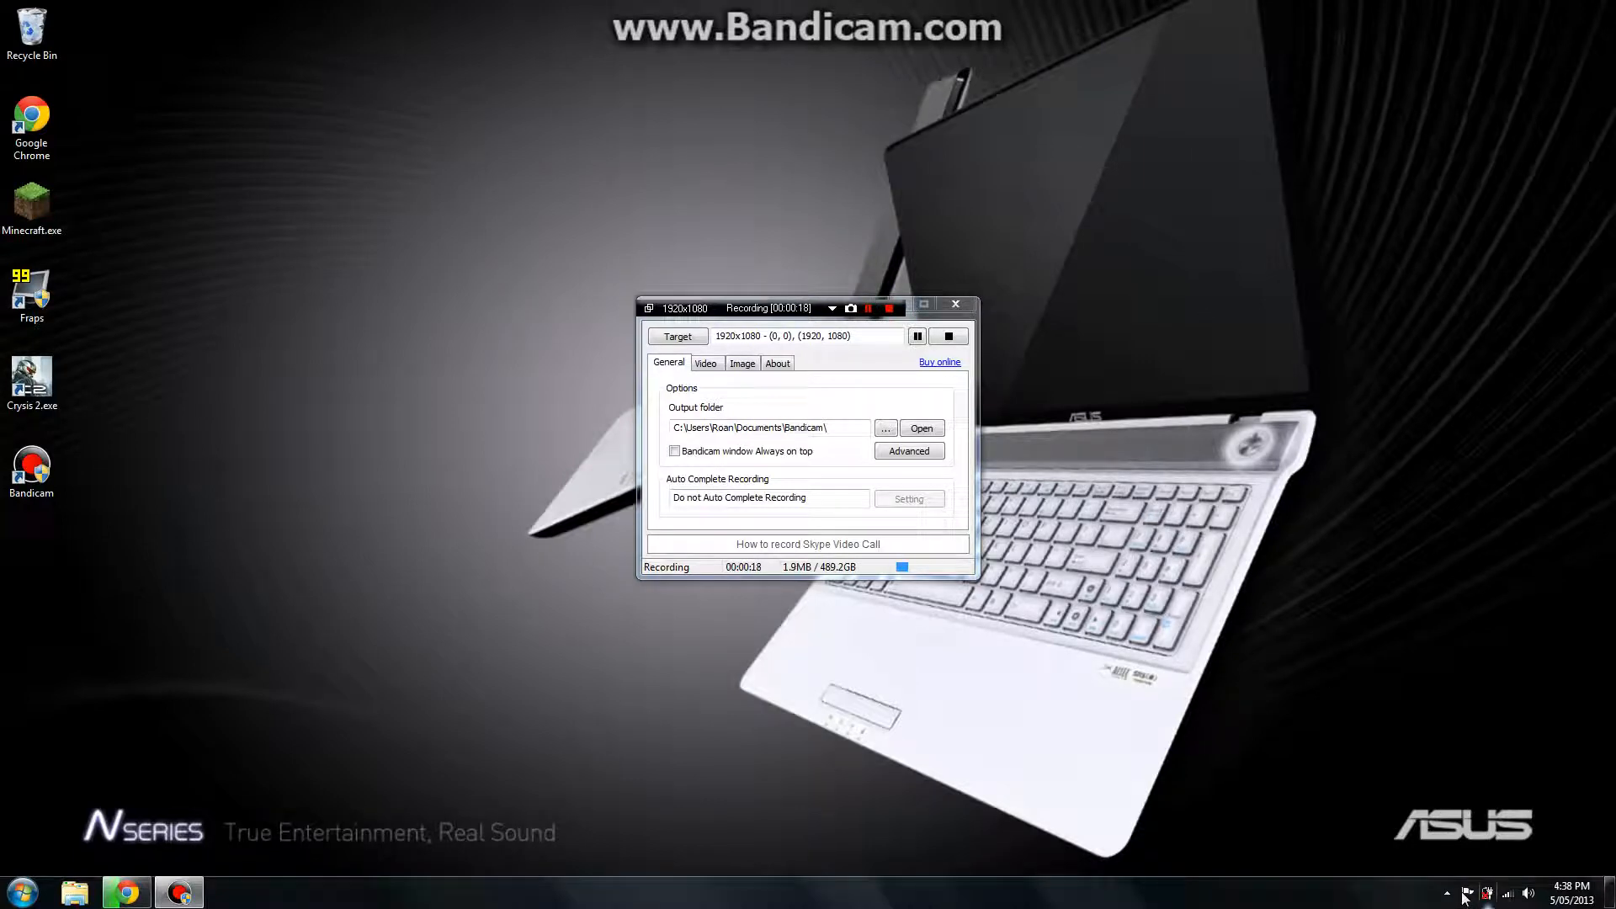
pyautogui.moveTo(1360, 716)
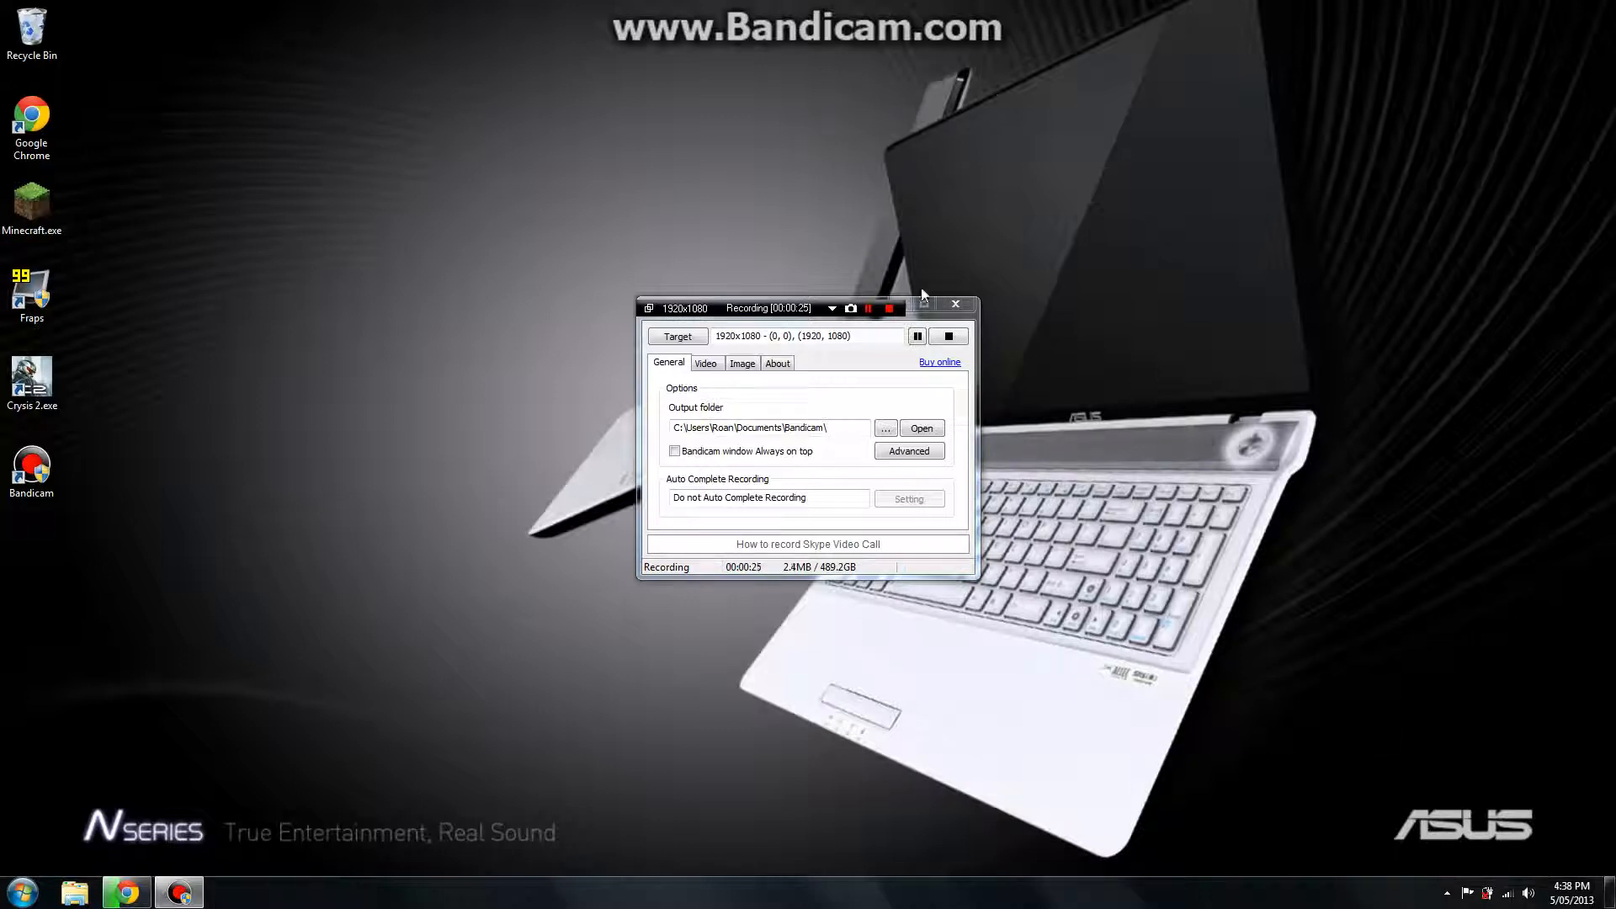
pyautogui.moveTo(920, 305)
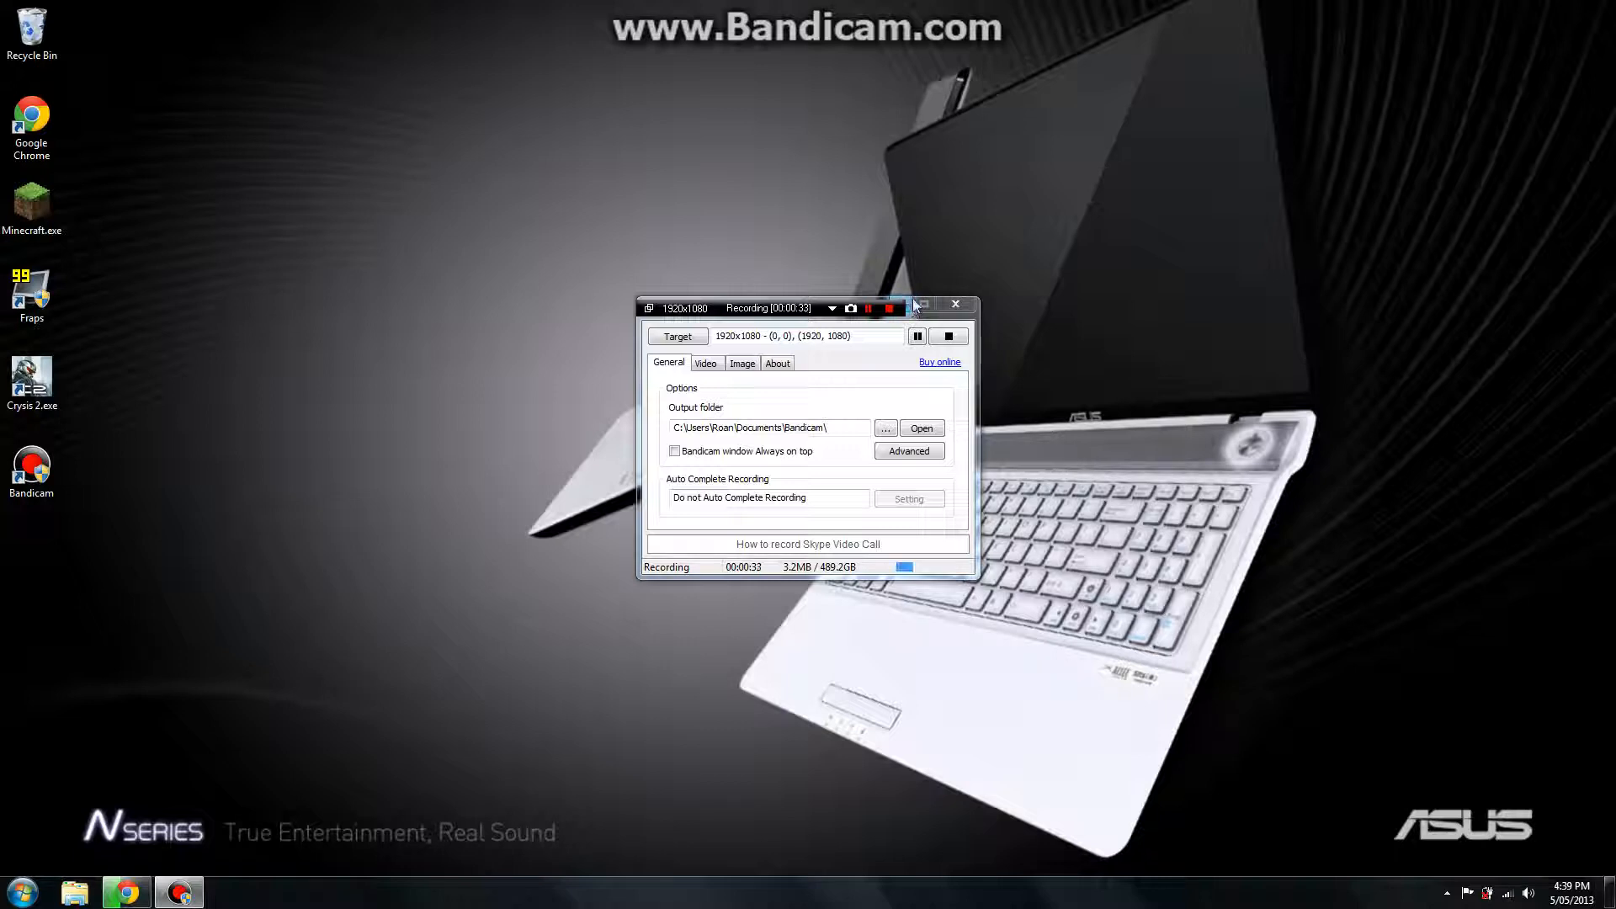
# Step: Shrink Bandicam to its compact bar, move it to the top-left, and reveal hidden tray icons
pyautogui.click(917, 305)
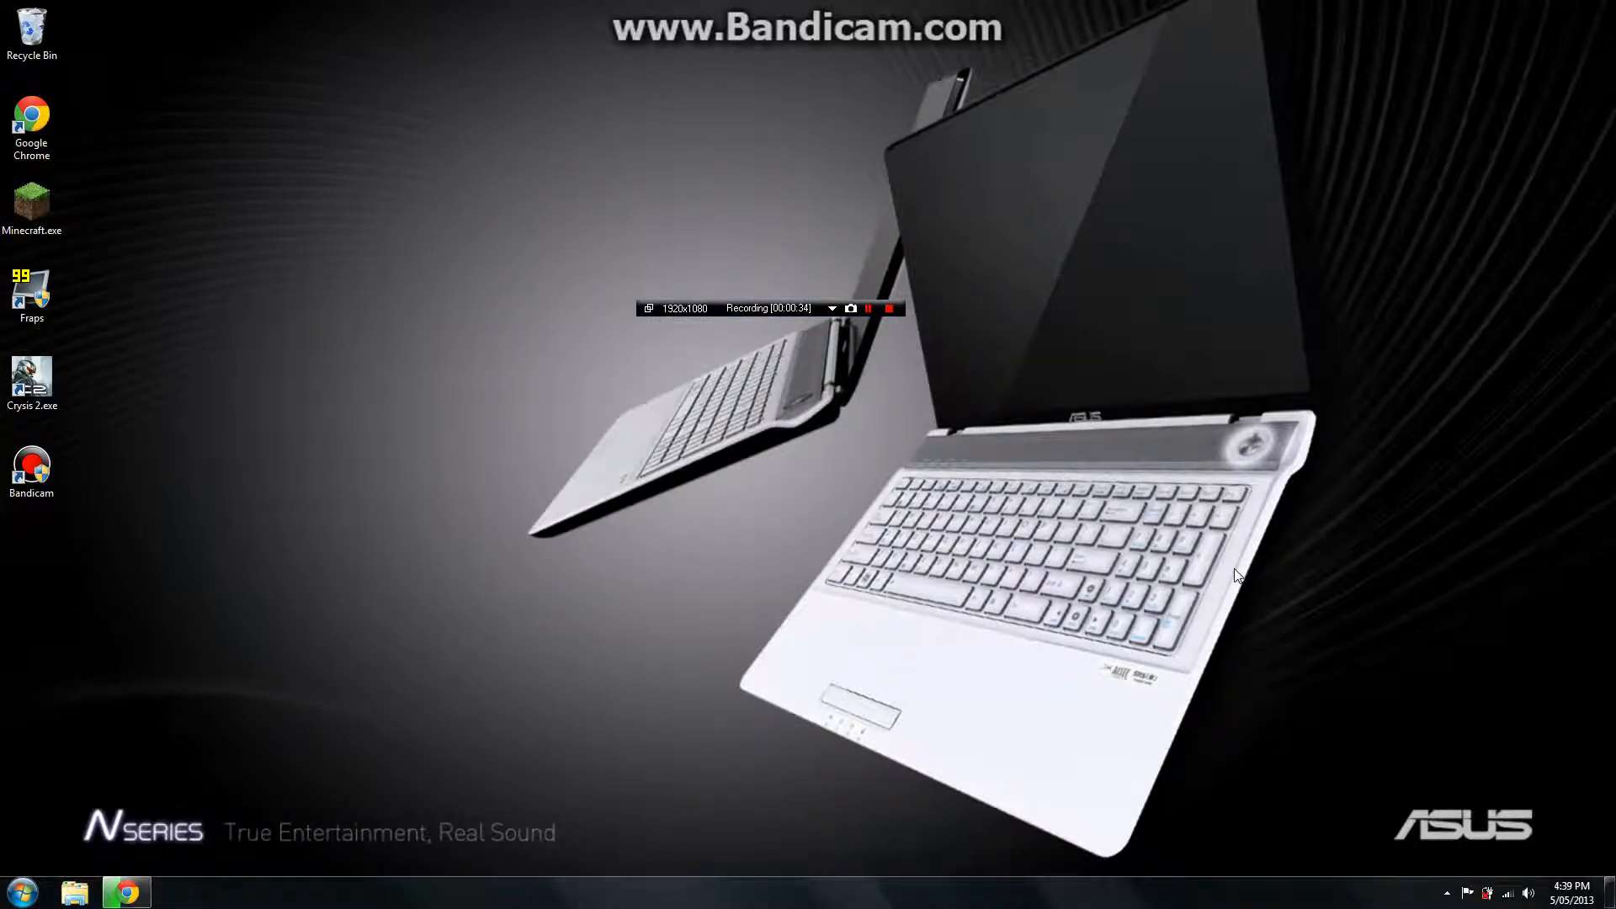
pyautogui.moveTo(763, 308); pyautogui.dragTo(268, 20)
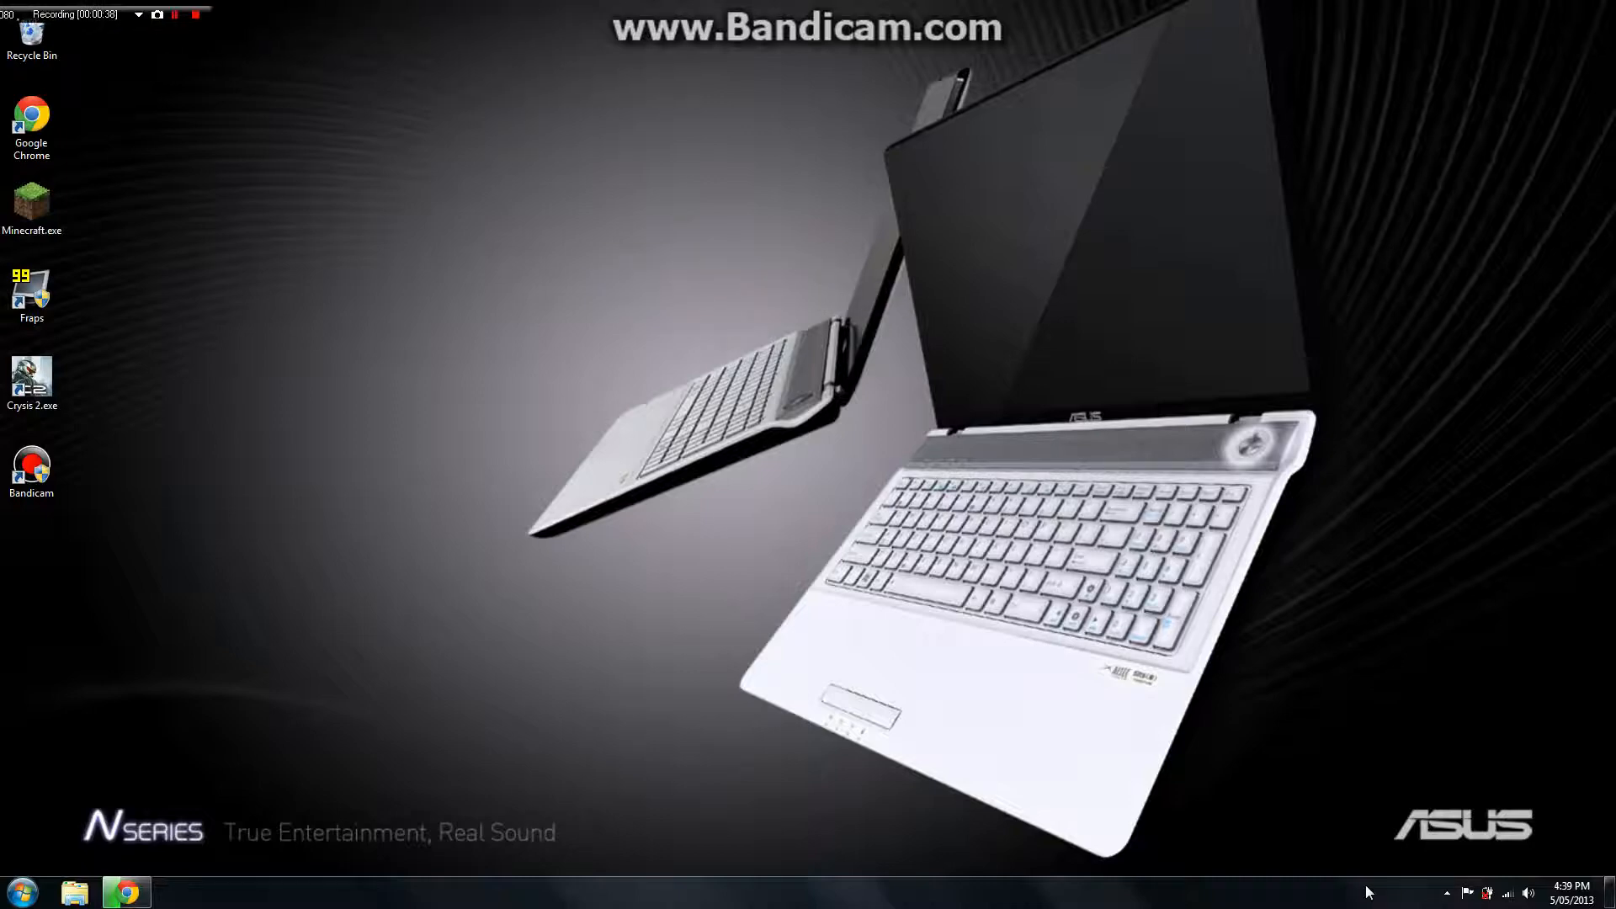
pyautogui.moveTo(1451, 892)
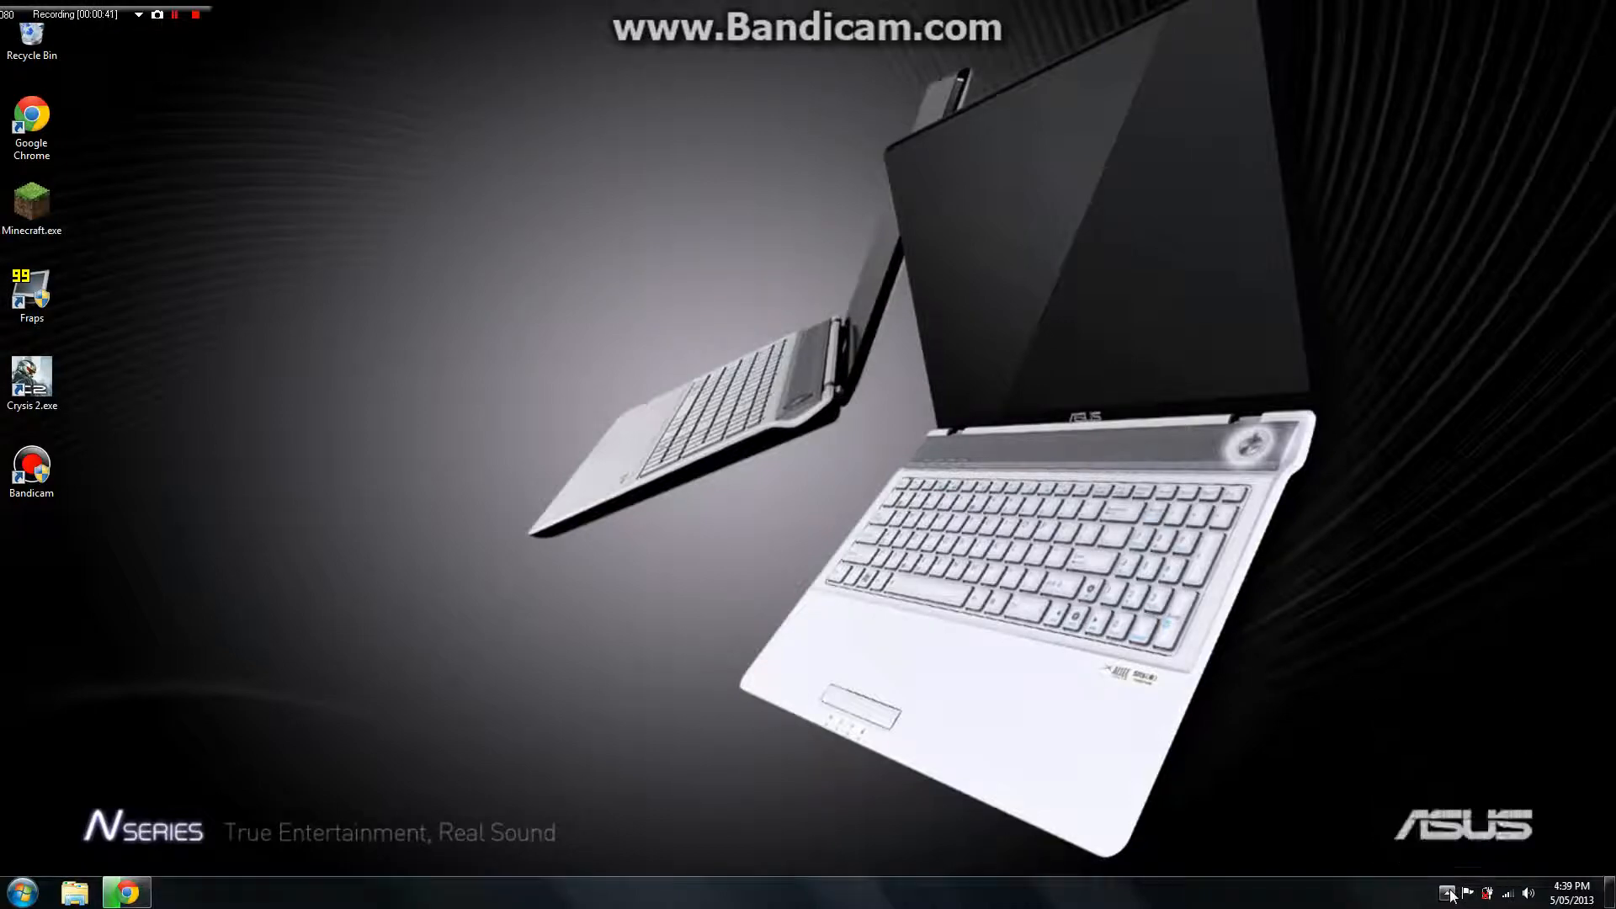
pyautogui.click(1449, 892)
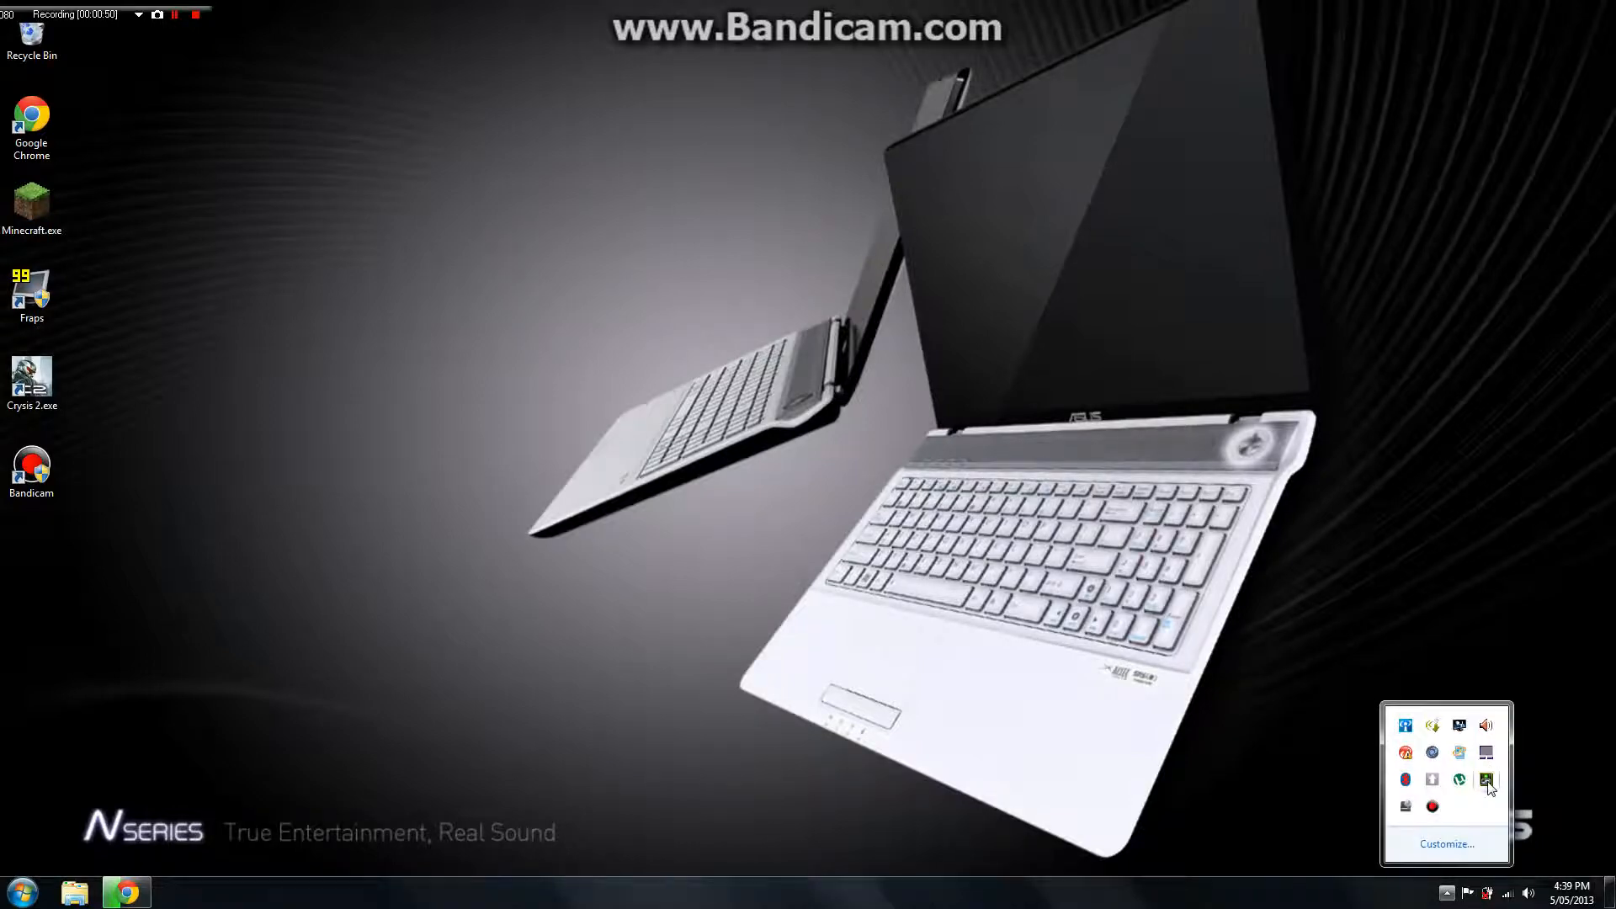
pyautogui.moveTo(1433, 806)
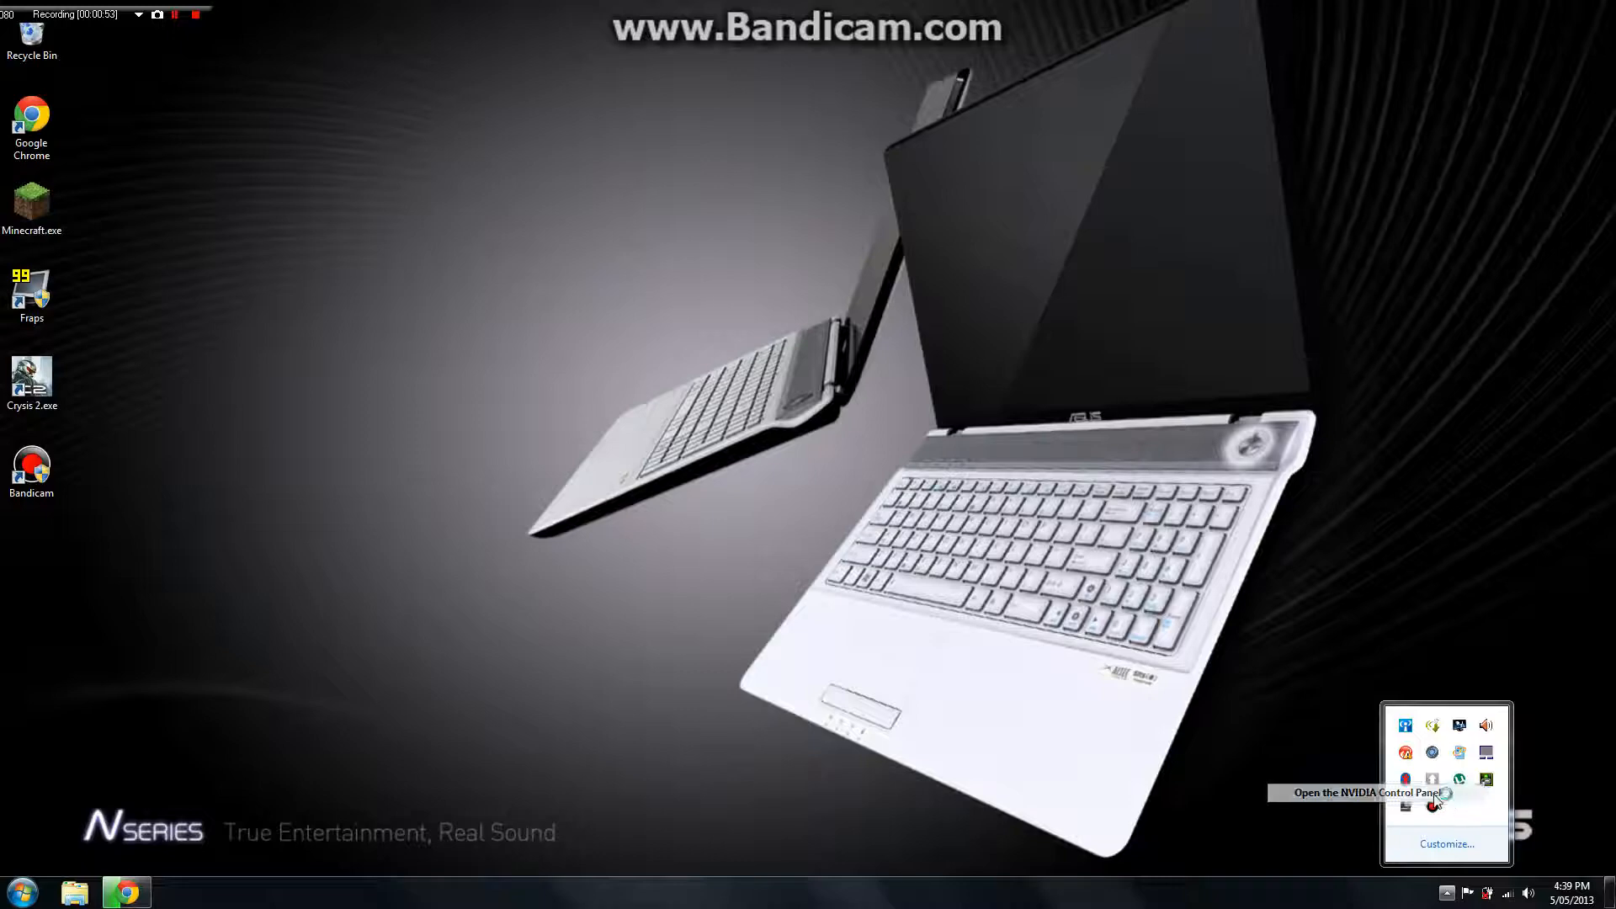
pyautogui.moveTo(1413, 727)
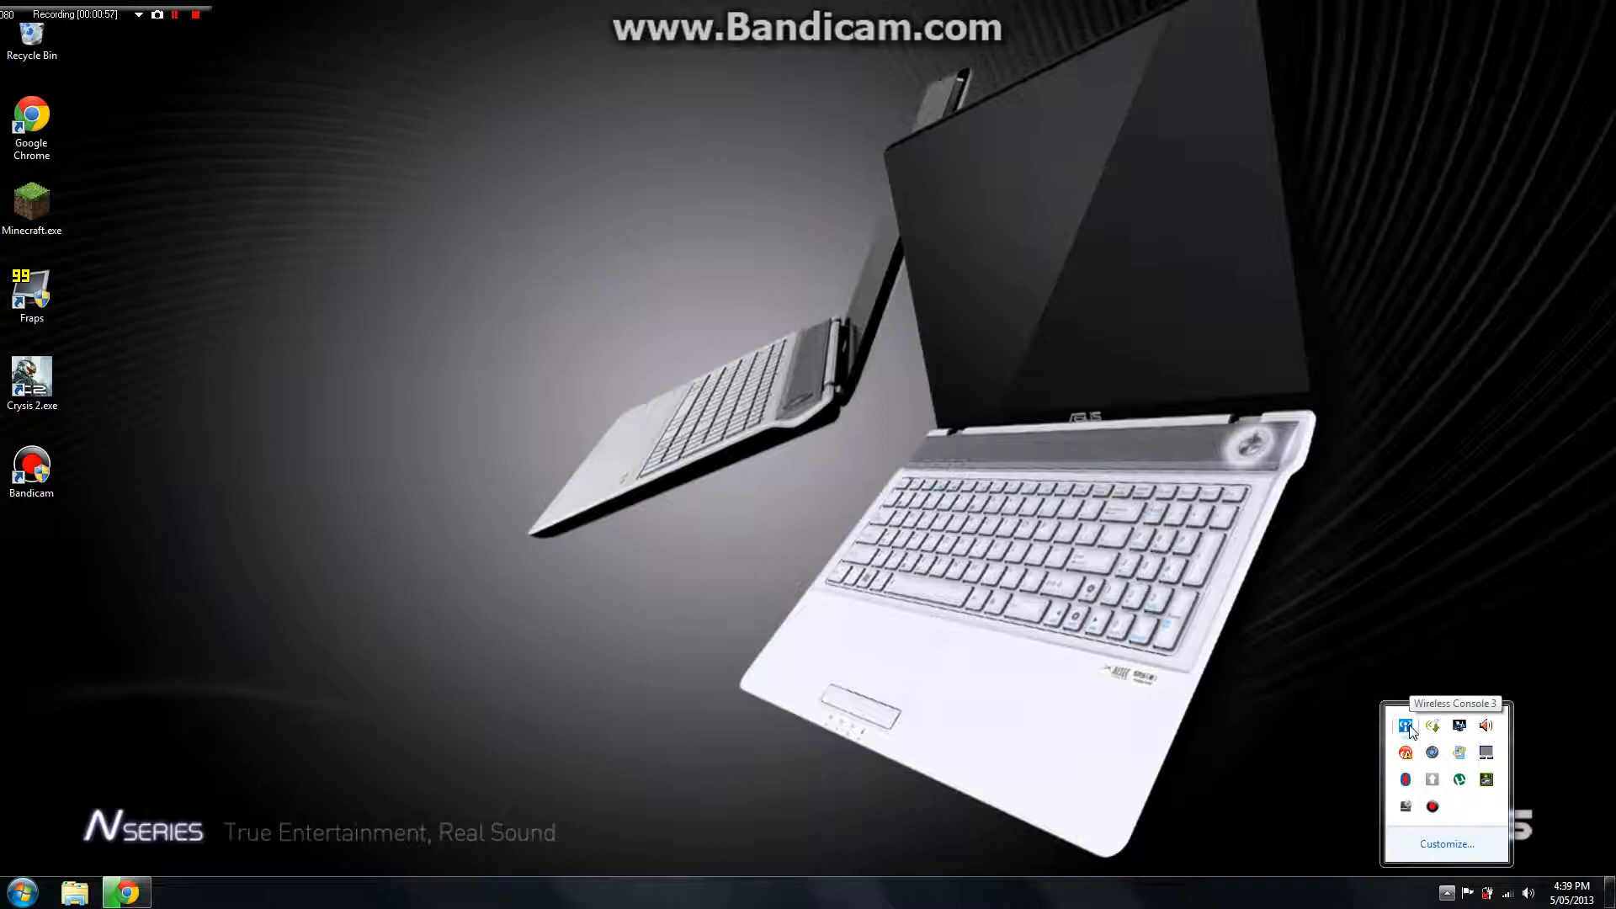
# Step: Launch NVIDIA Control Panel from the tray, view Adjust Image Settings with Preview, then return to Manage 3D Settings
pyautogui.click(1405, 724)
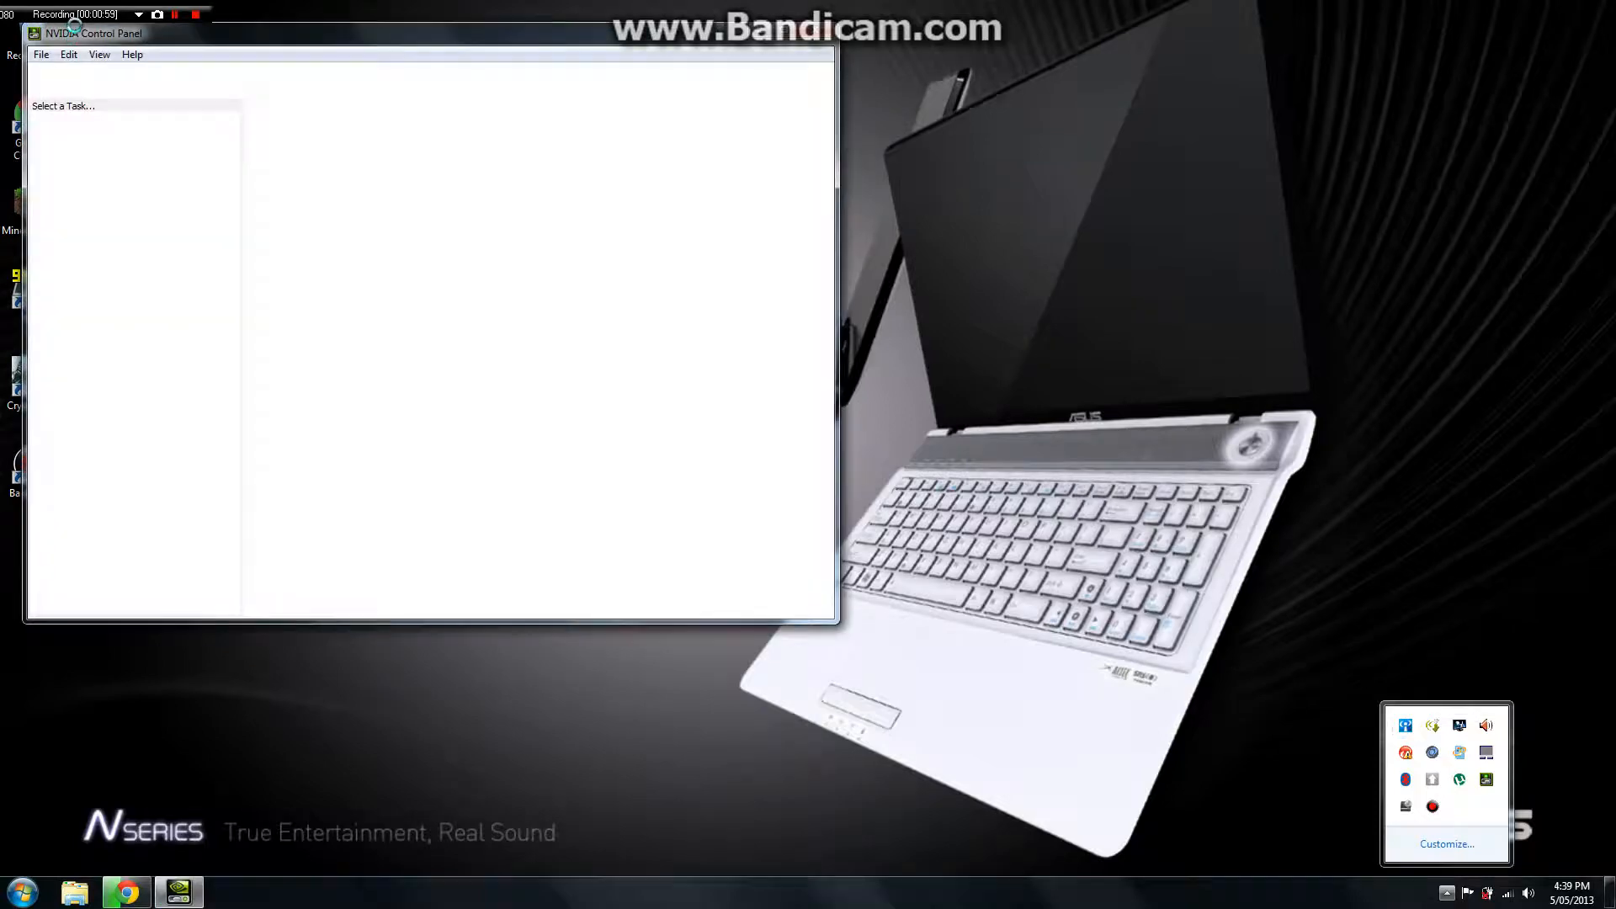
pyautogui.click(106, 150)
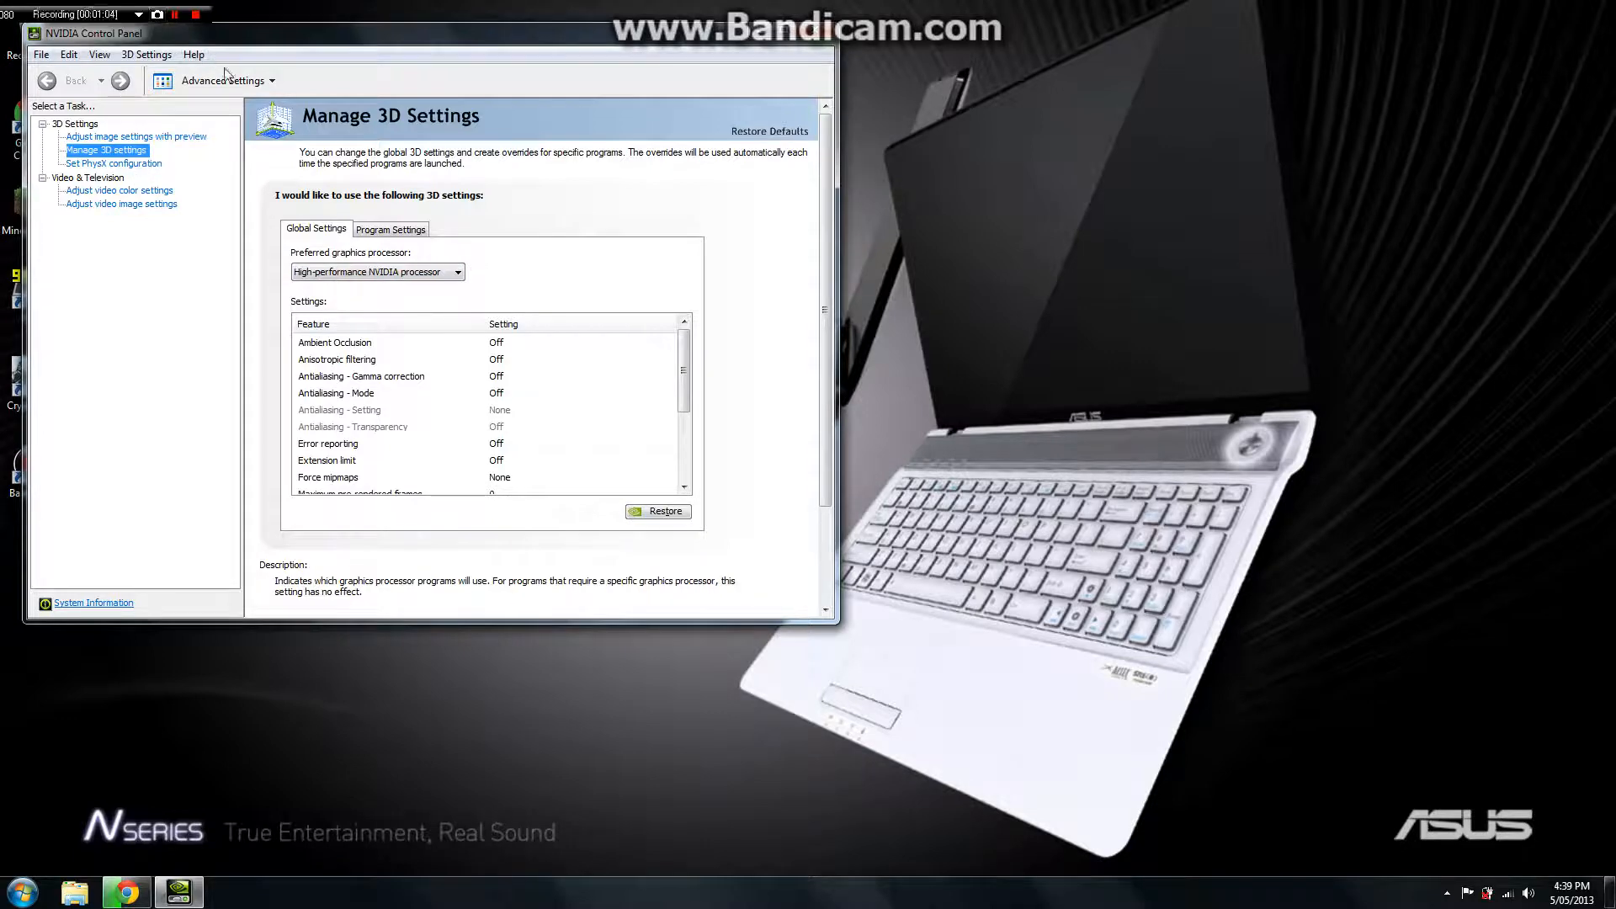
pyautogui.moveTo(154, 152)
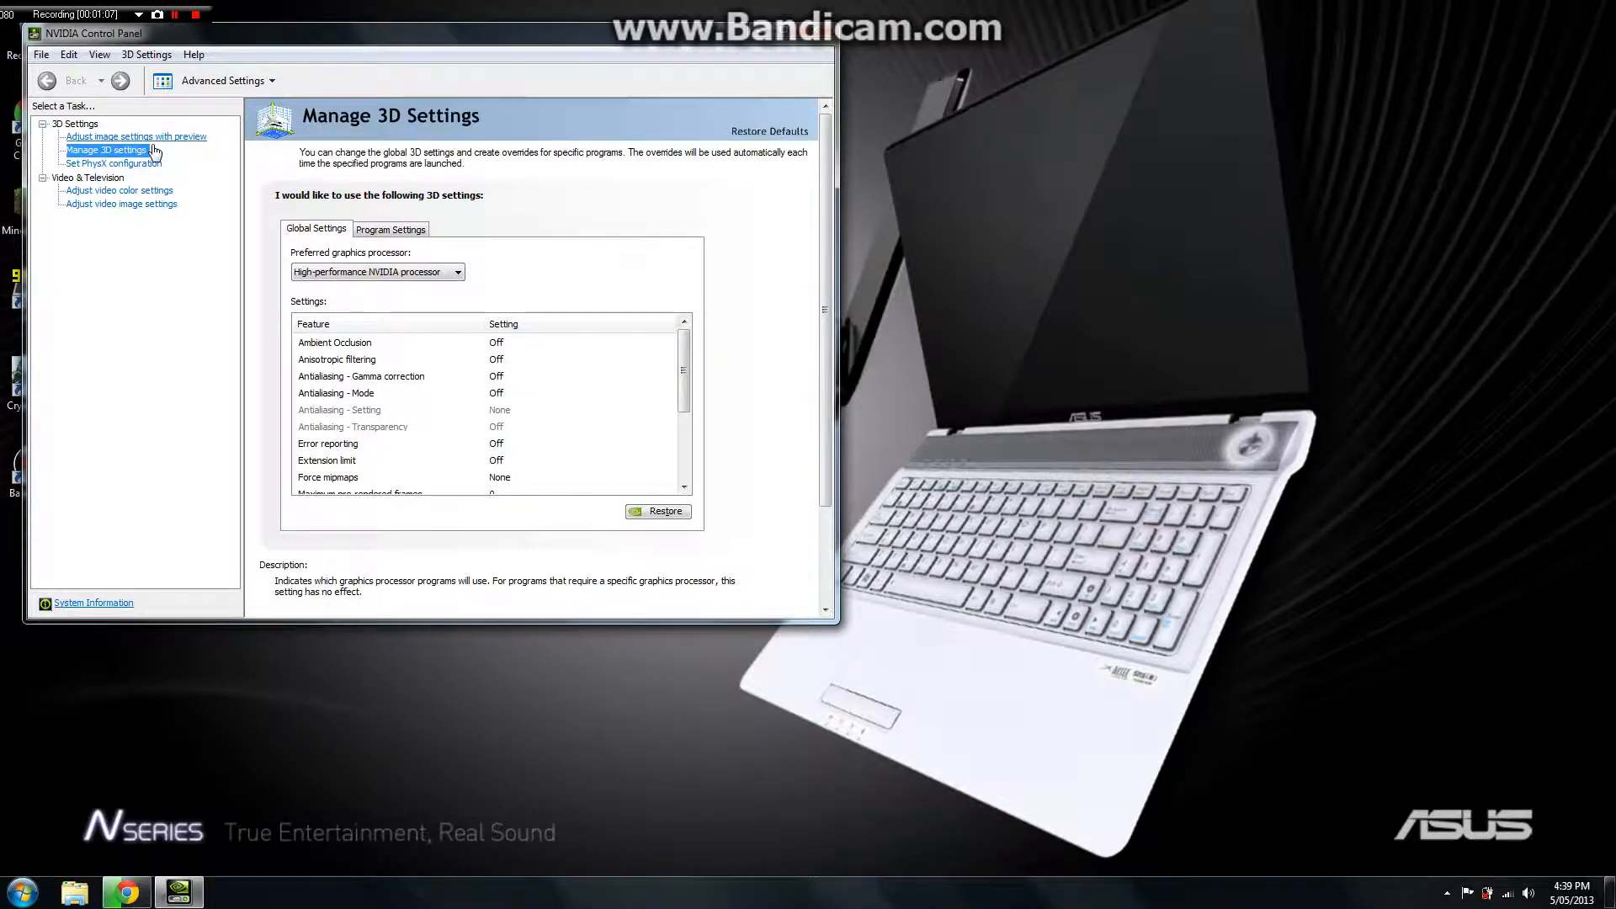
pyautogui.click(136, 135)
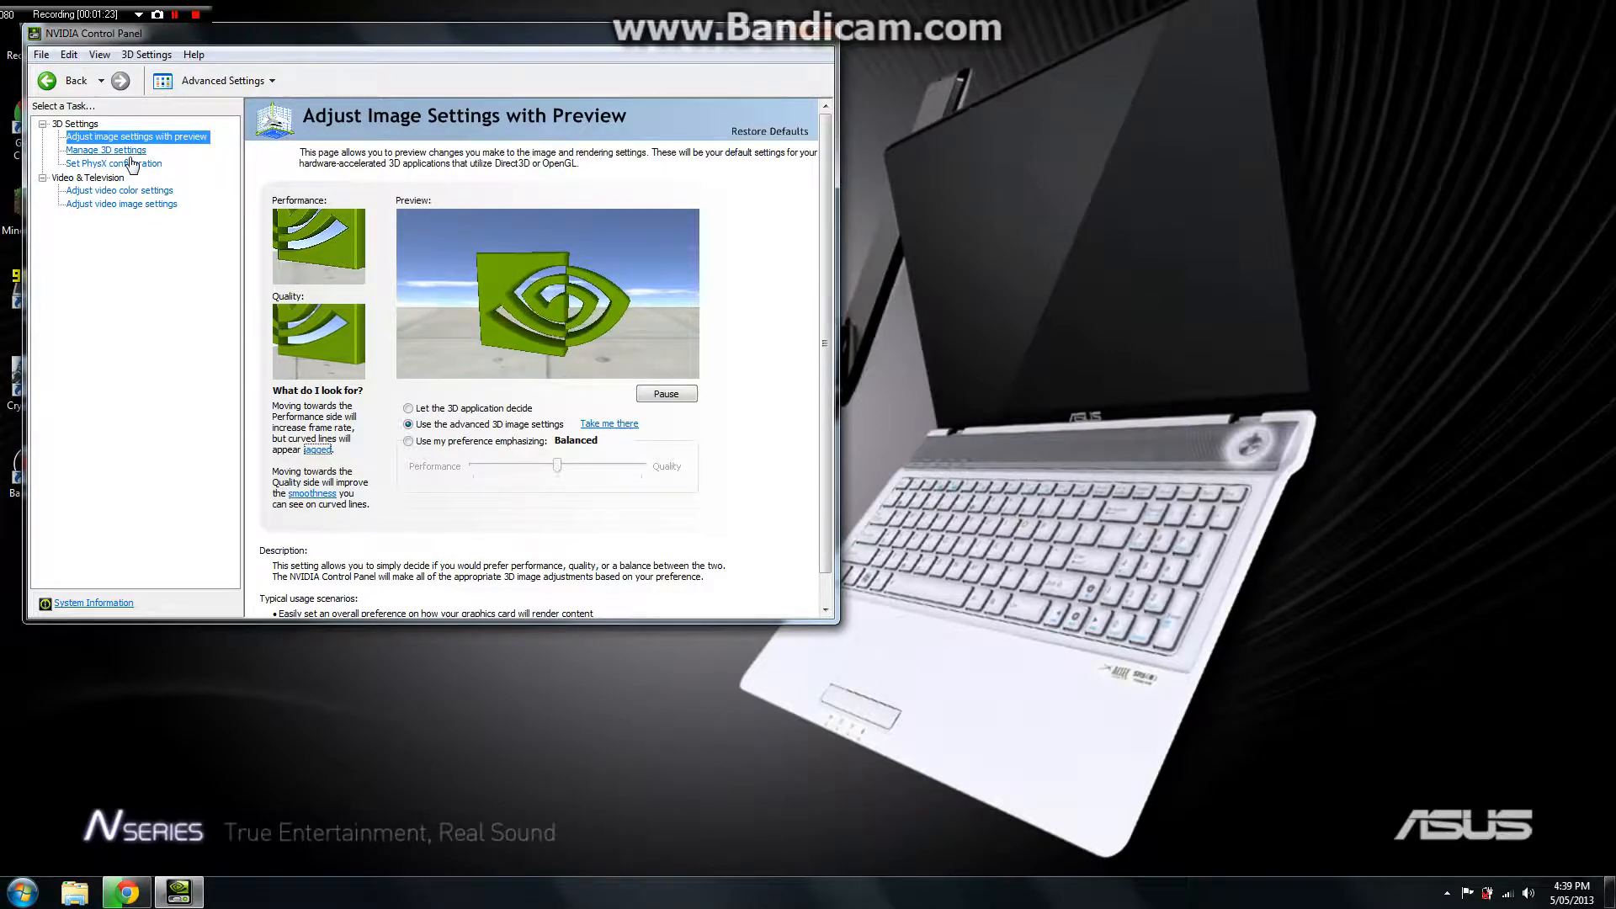
pyautogui.click(106, 150)
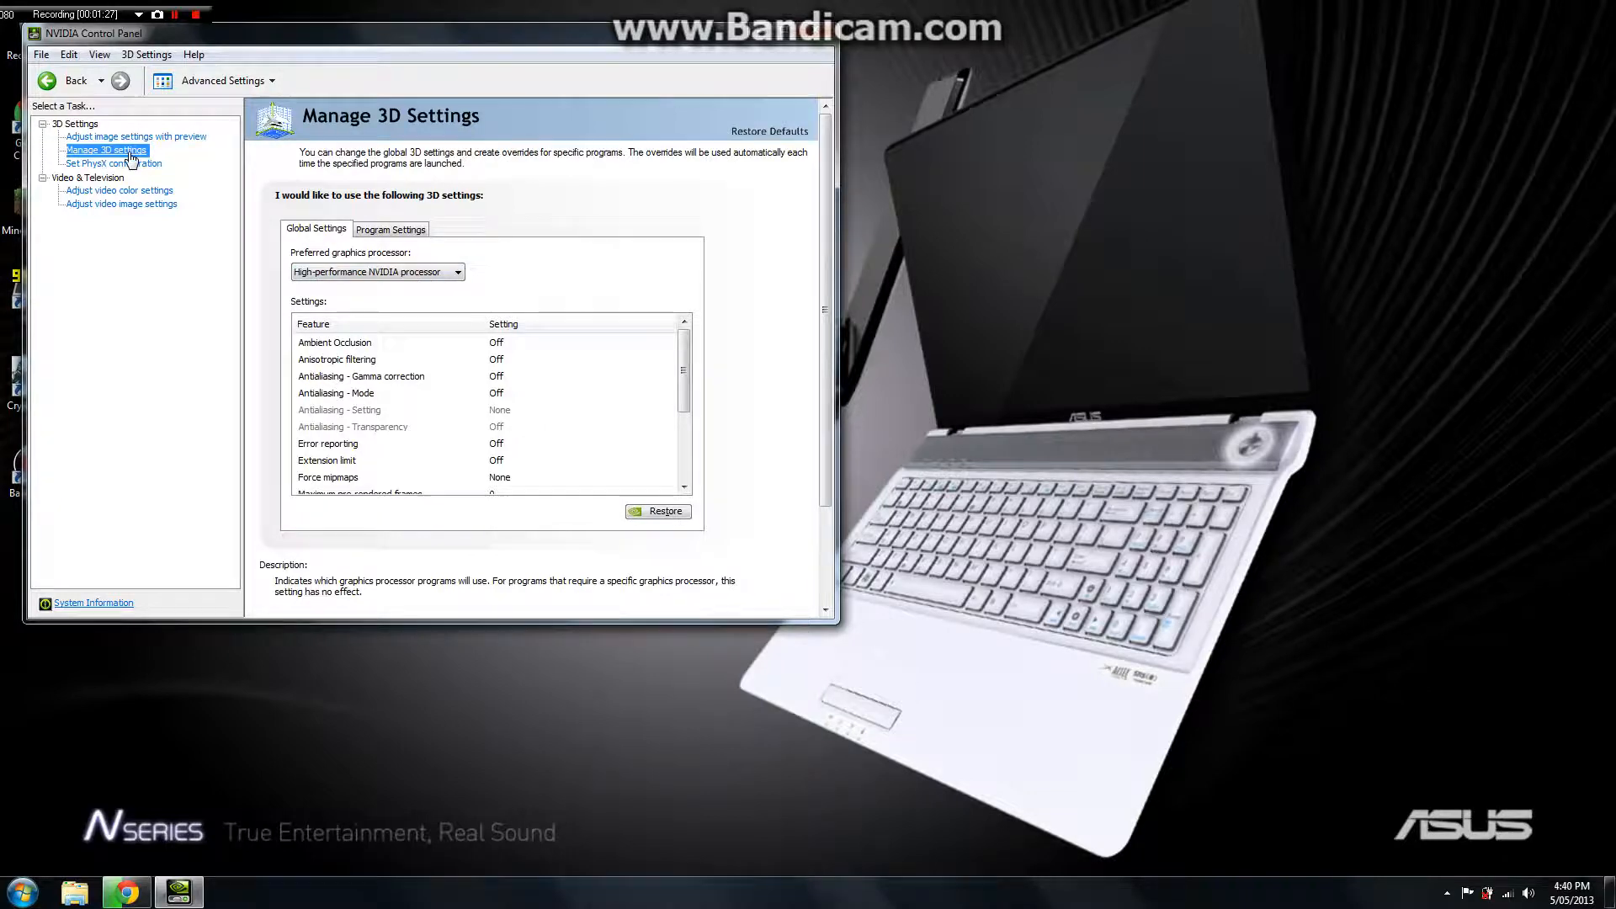
# Step: Try Integrated graphics, then set preferred processor to High-performance NVIDIA processor and apply
pyautogui.click(458, 271)
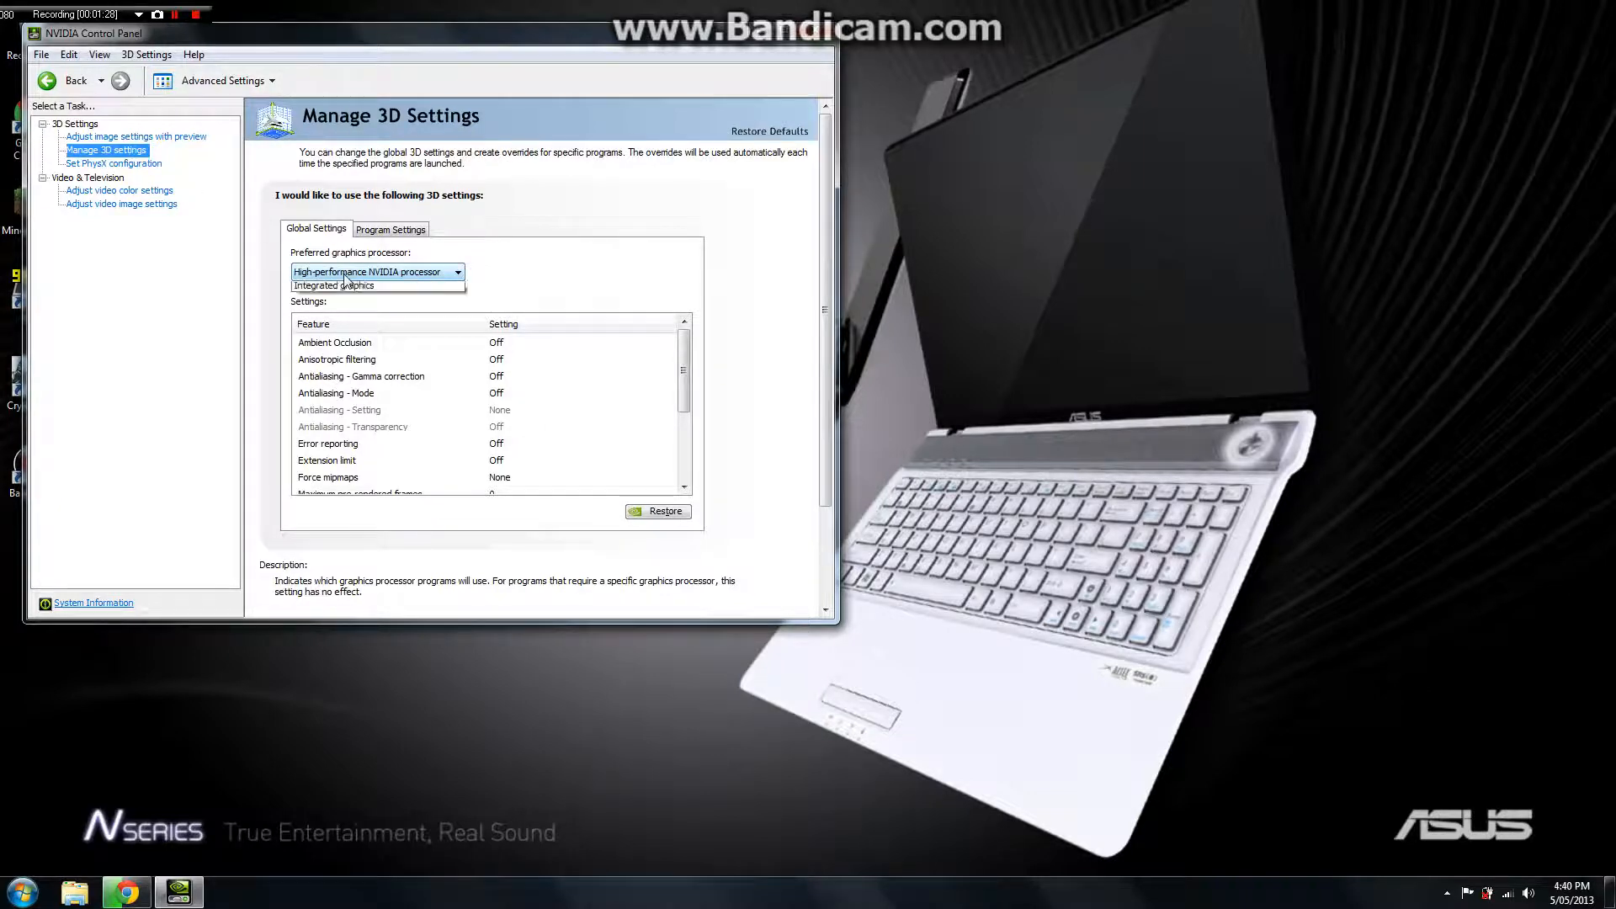
pyautogui.moveTo(378, 303)
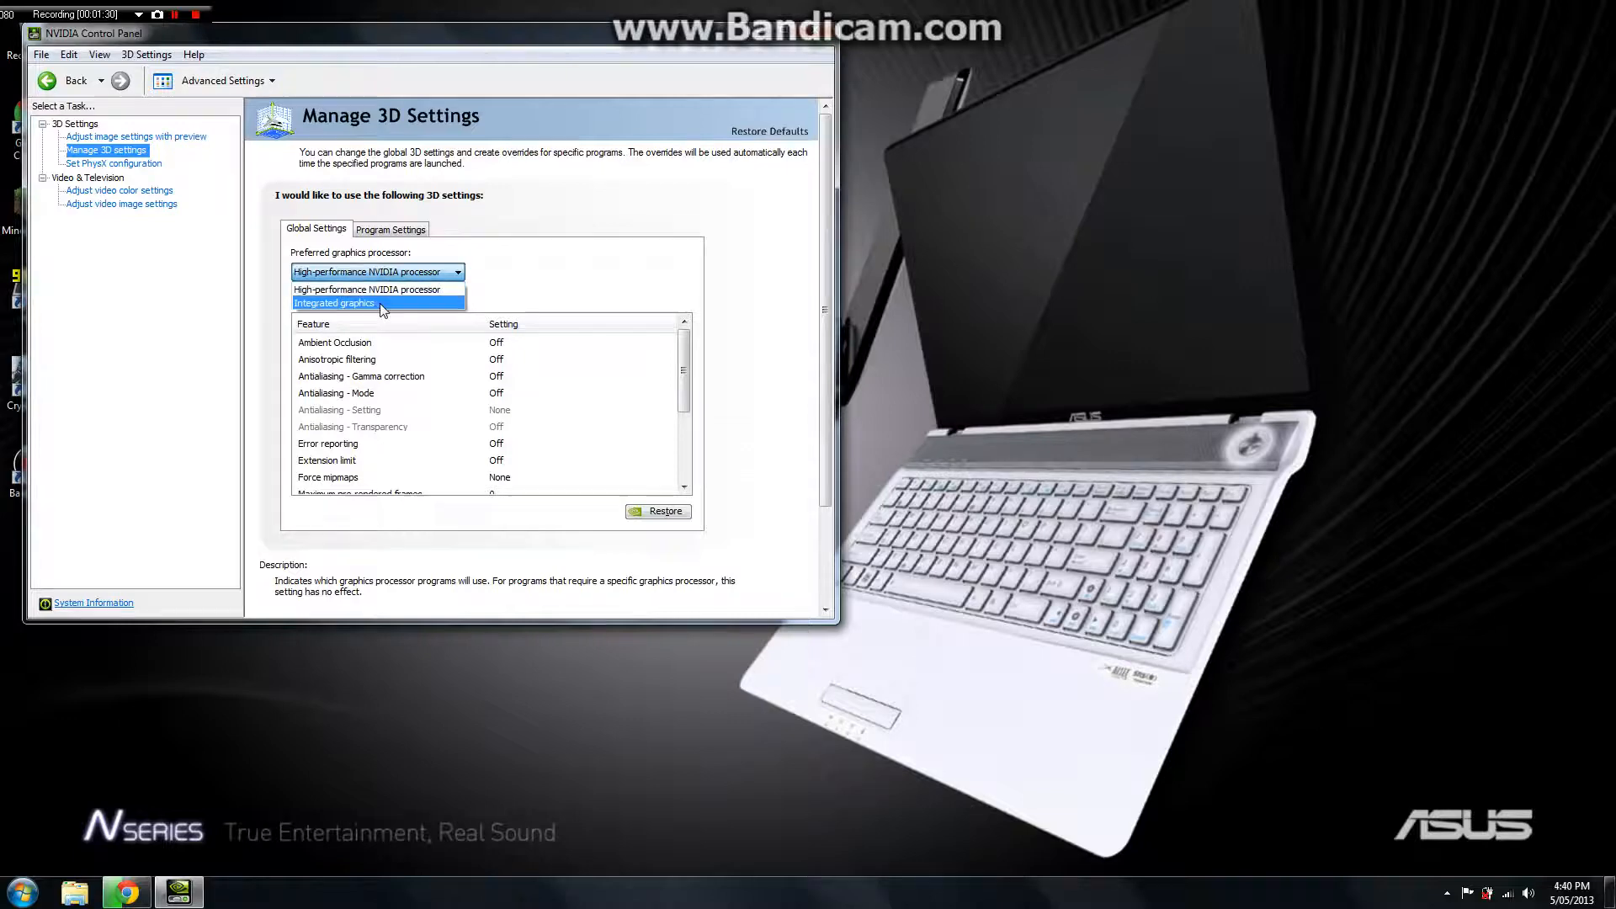
pyautogui.click(333, 303)
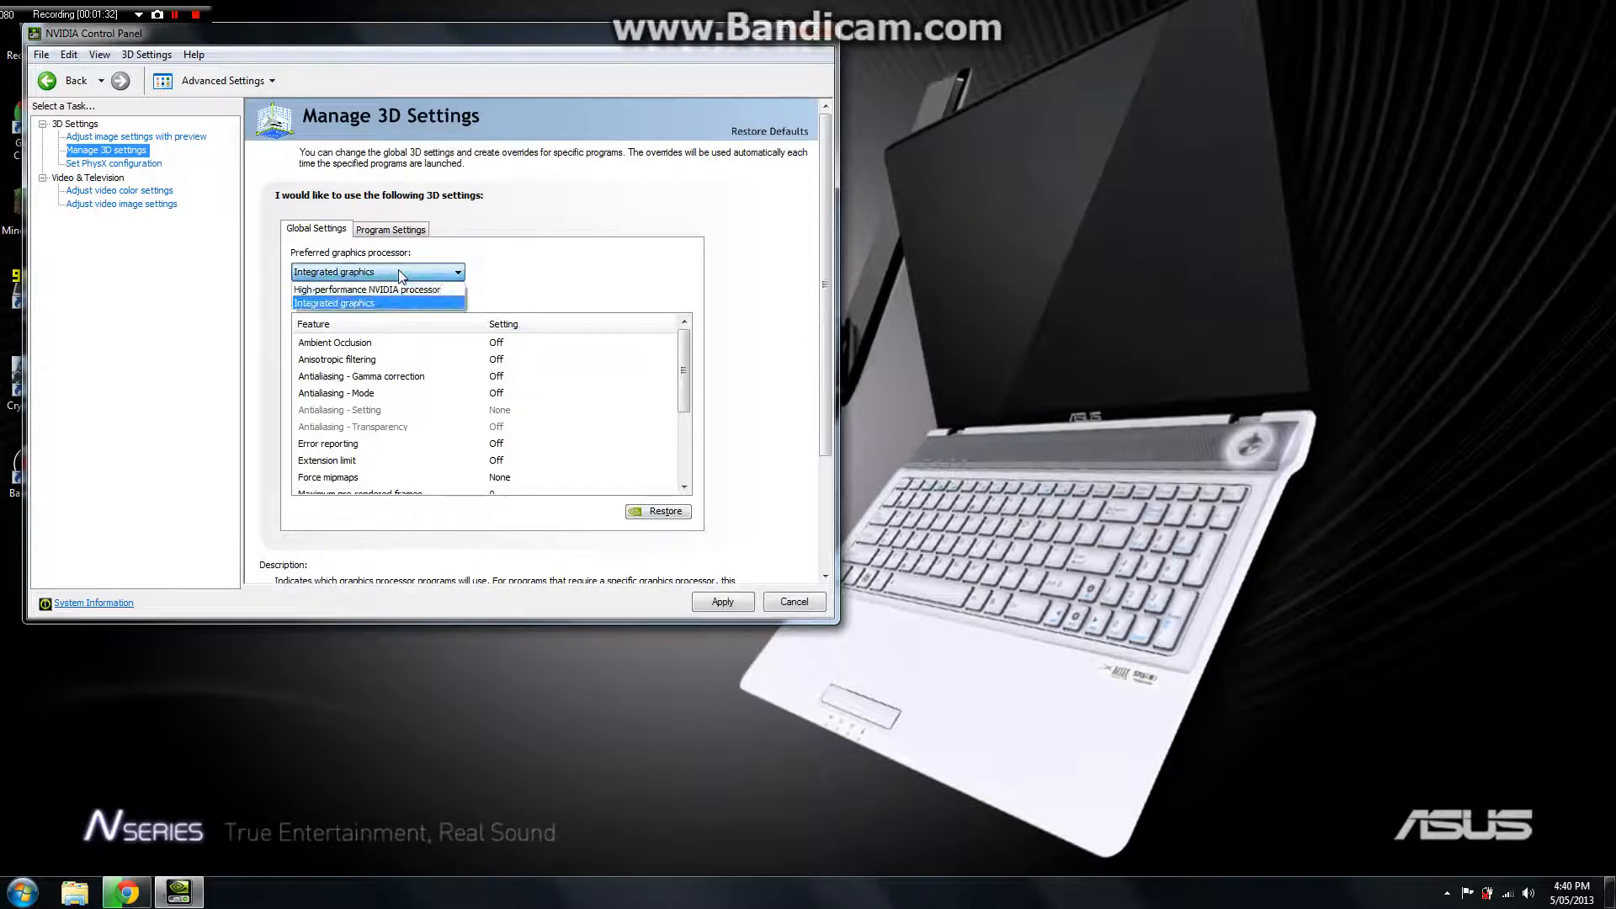
pyautogui.click(367, 290)
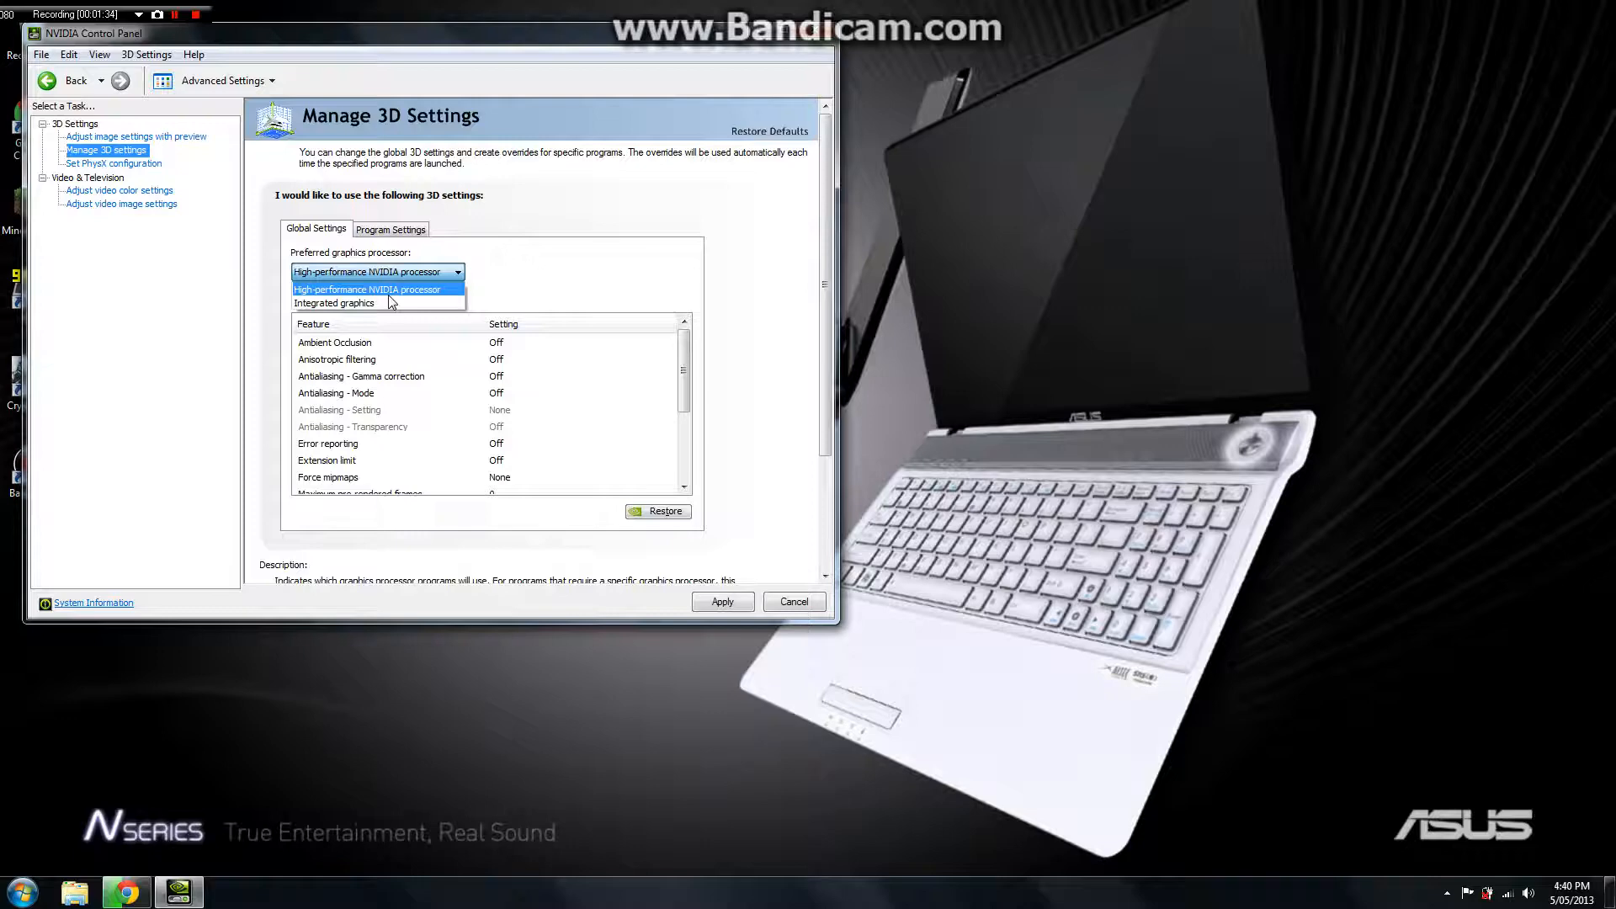
pyautogui.click(368, 289)
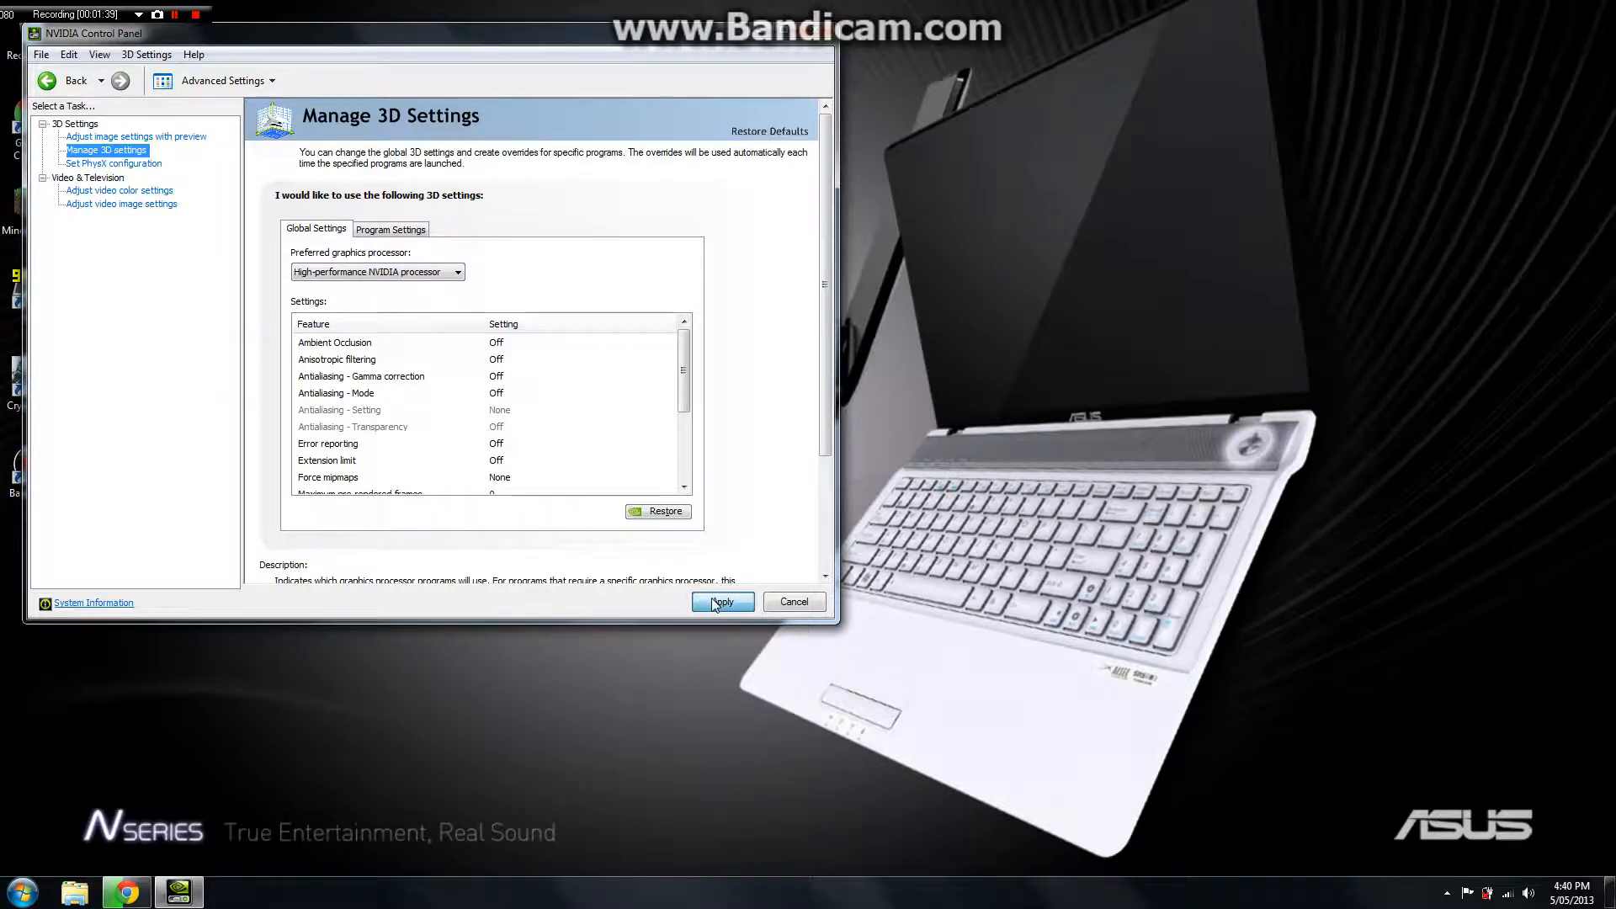
pyautogui.click(722, 601)
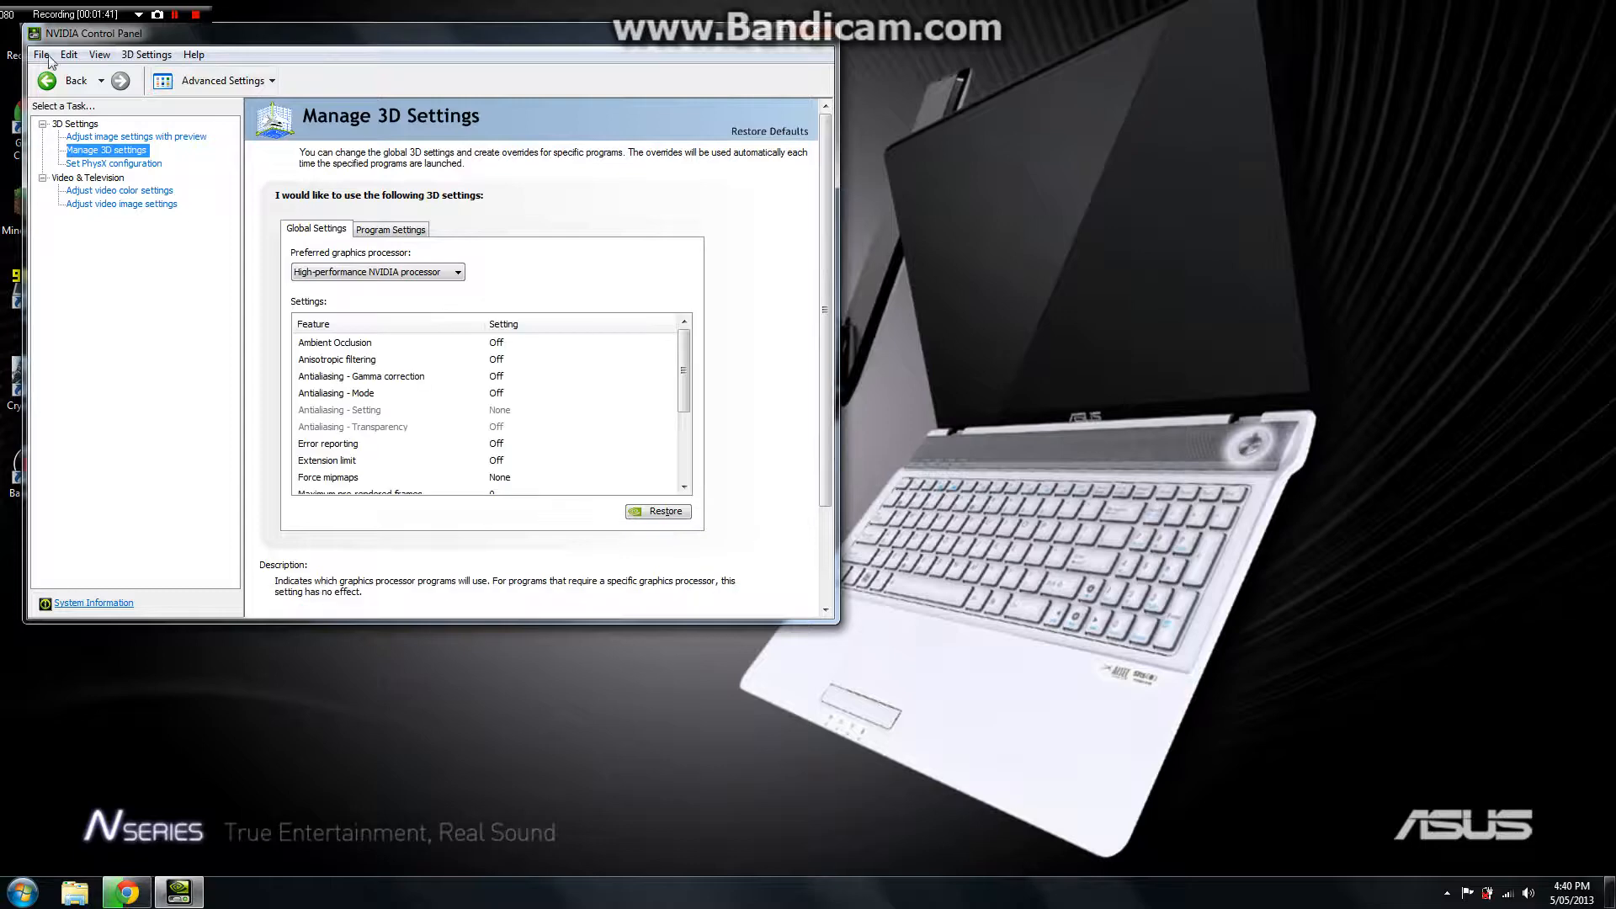
pyautogui.click(112, 162)
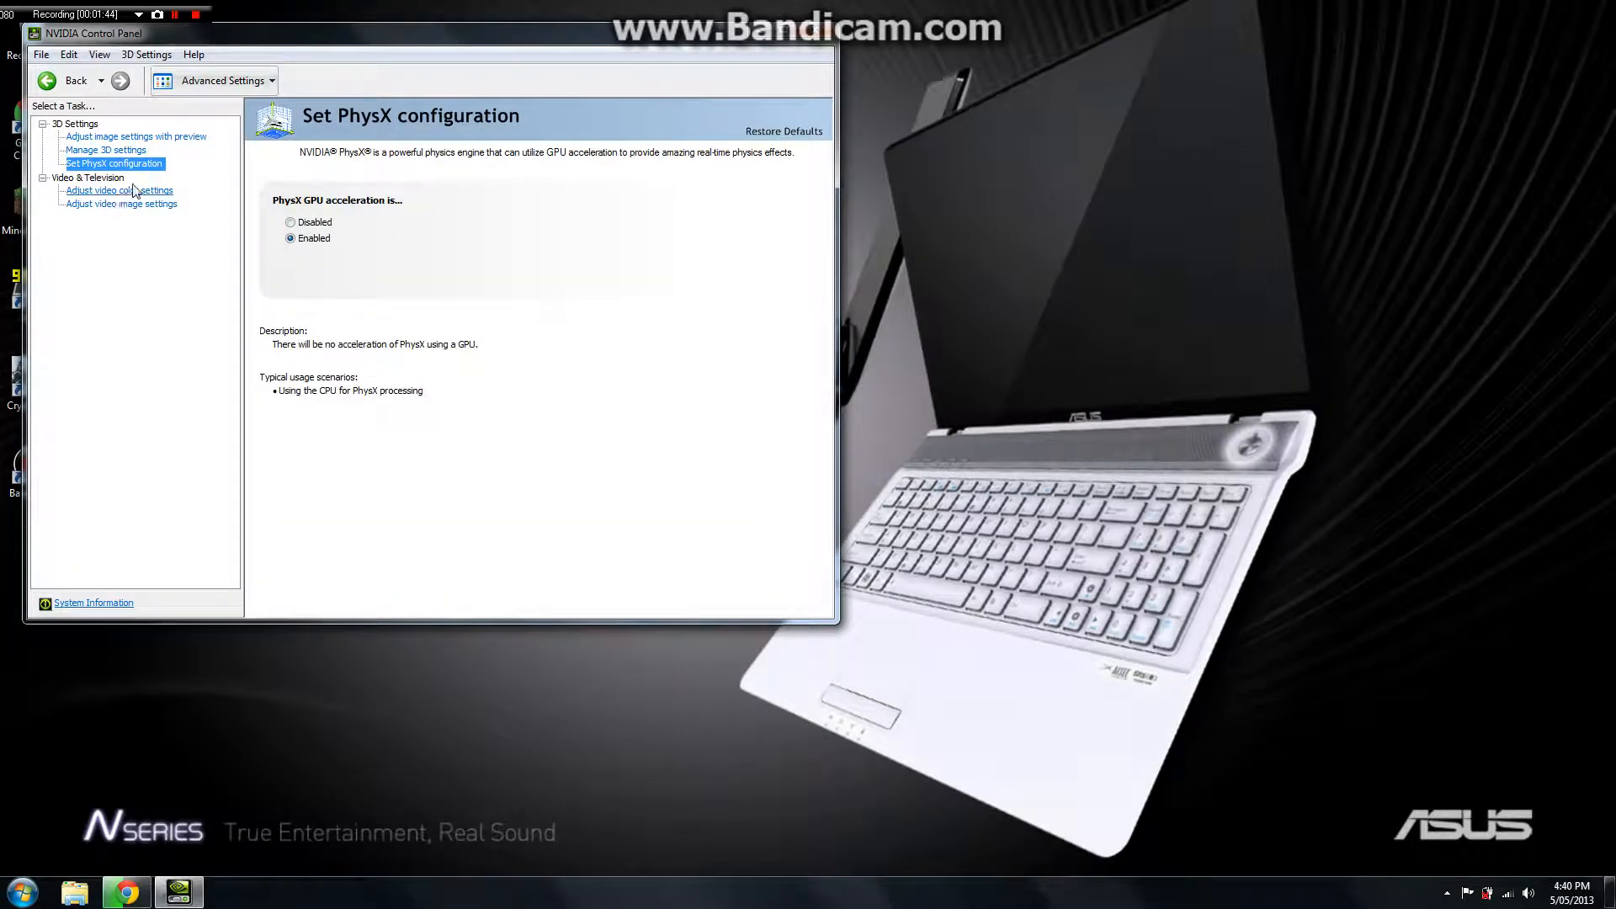
pyautogui.click(105, 150)
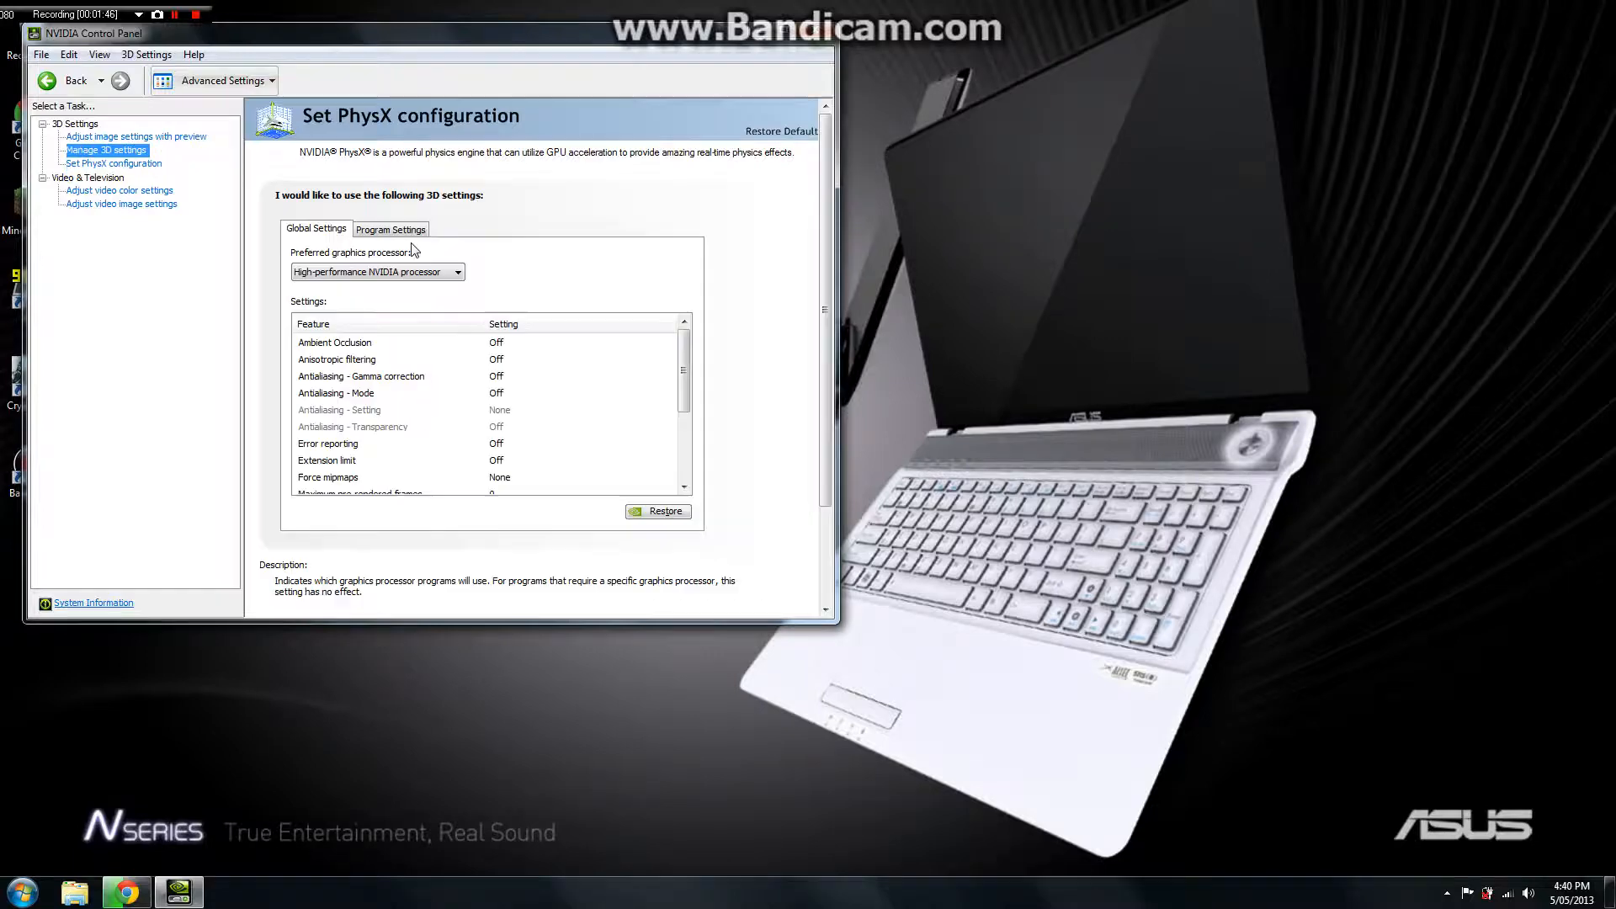
pyautogui.click(106, 150)
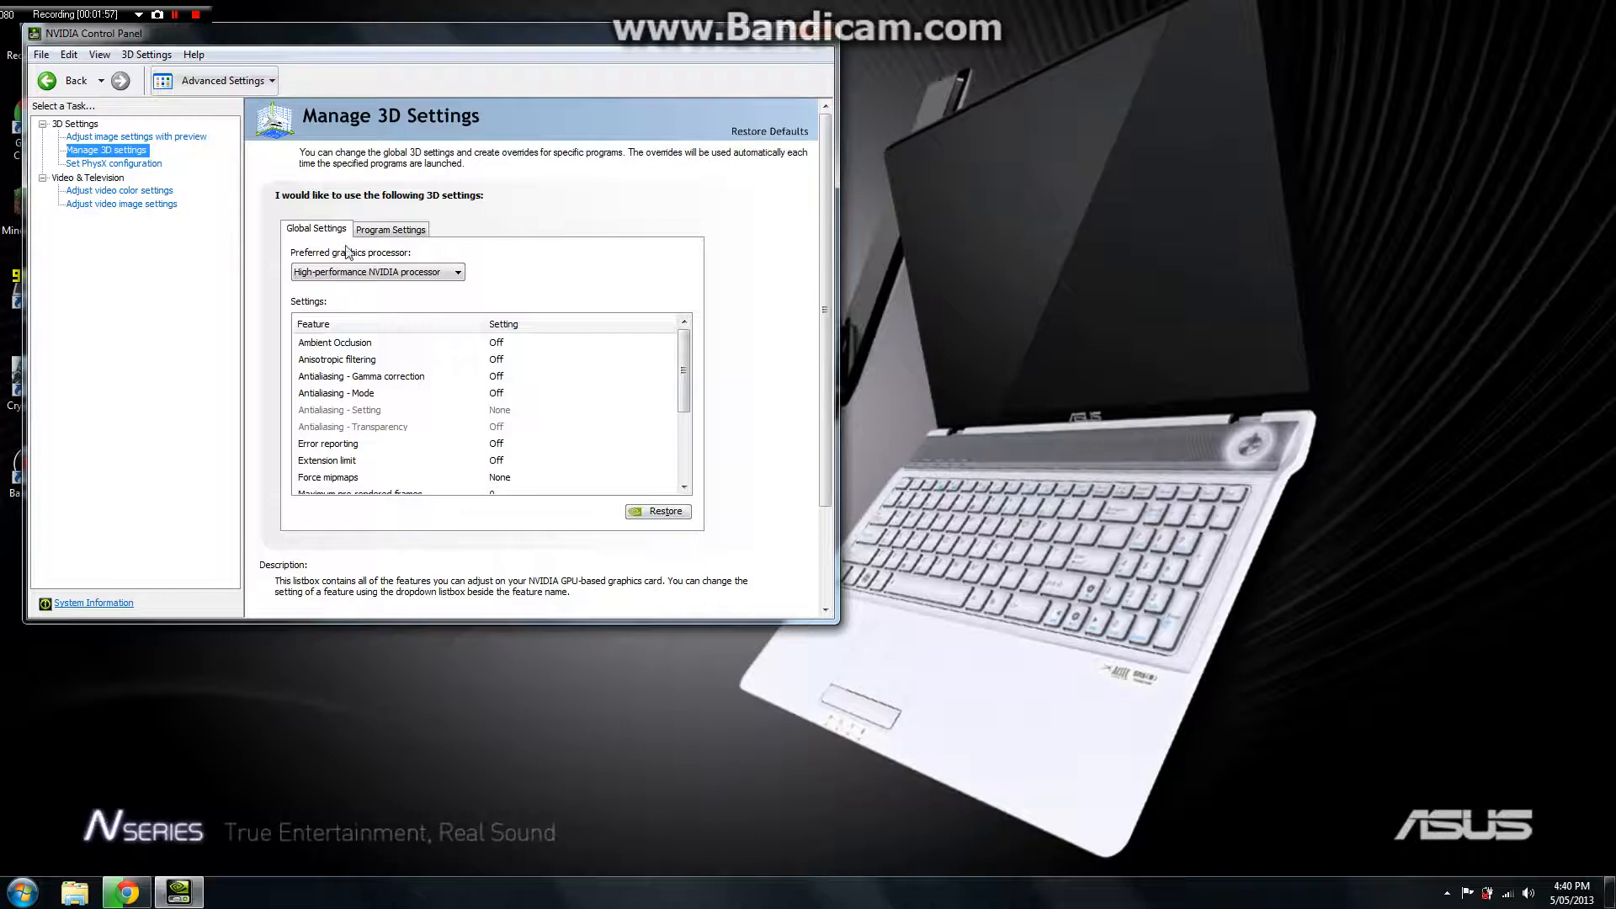
pyautogui.moveTo(109, 64)
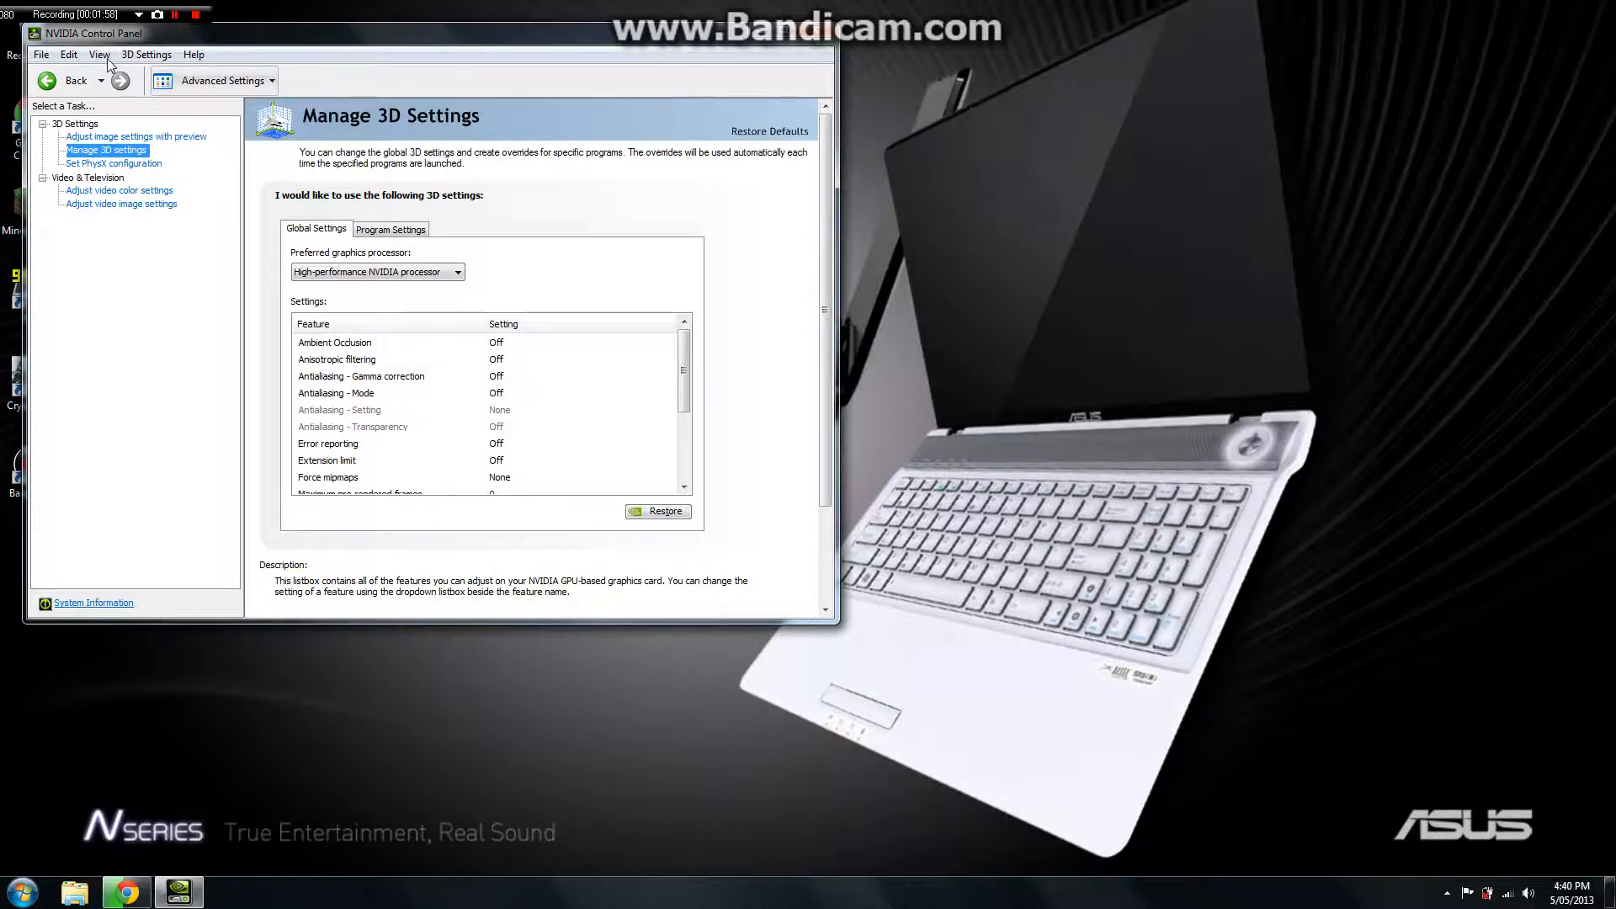
pyautogui.click(41, 54)
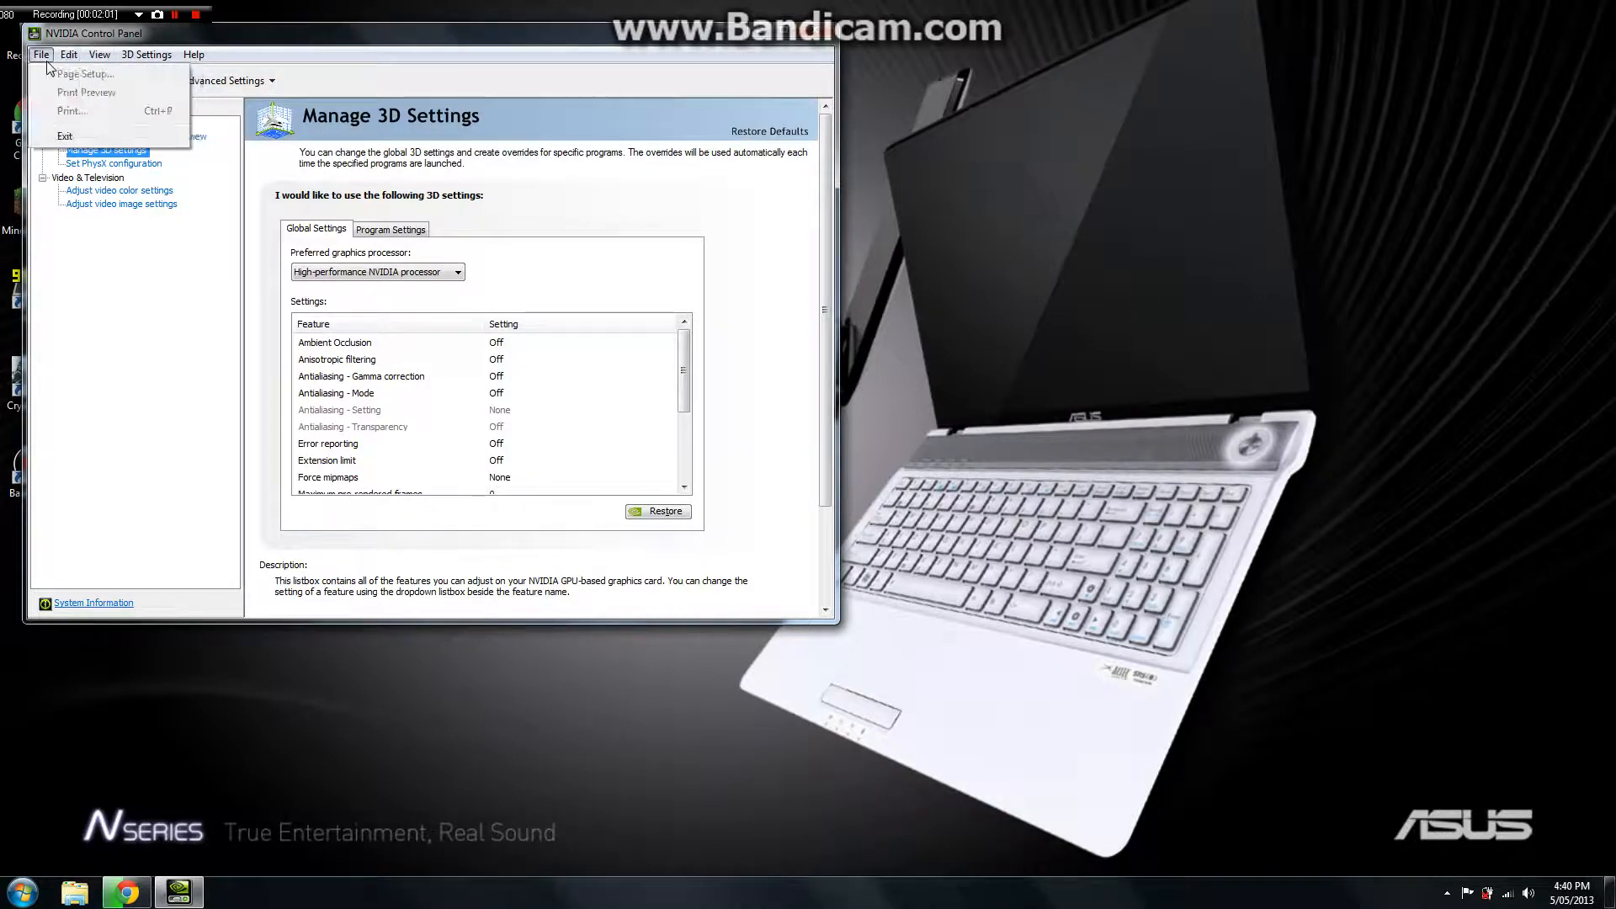
pyautogui.click(146, 54)
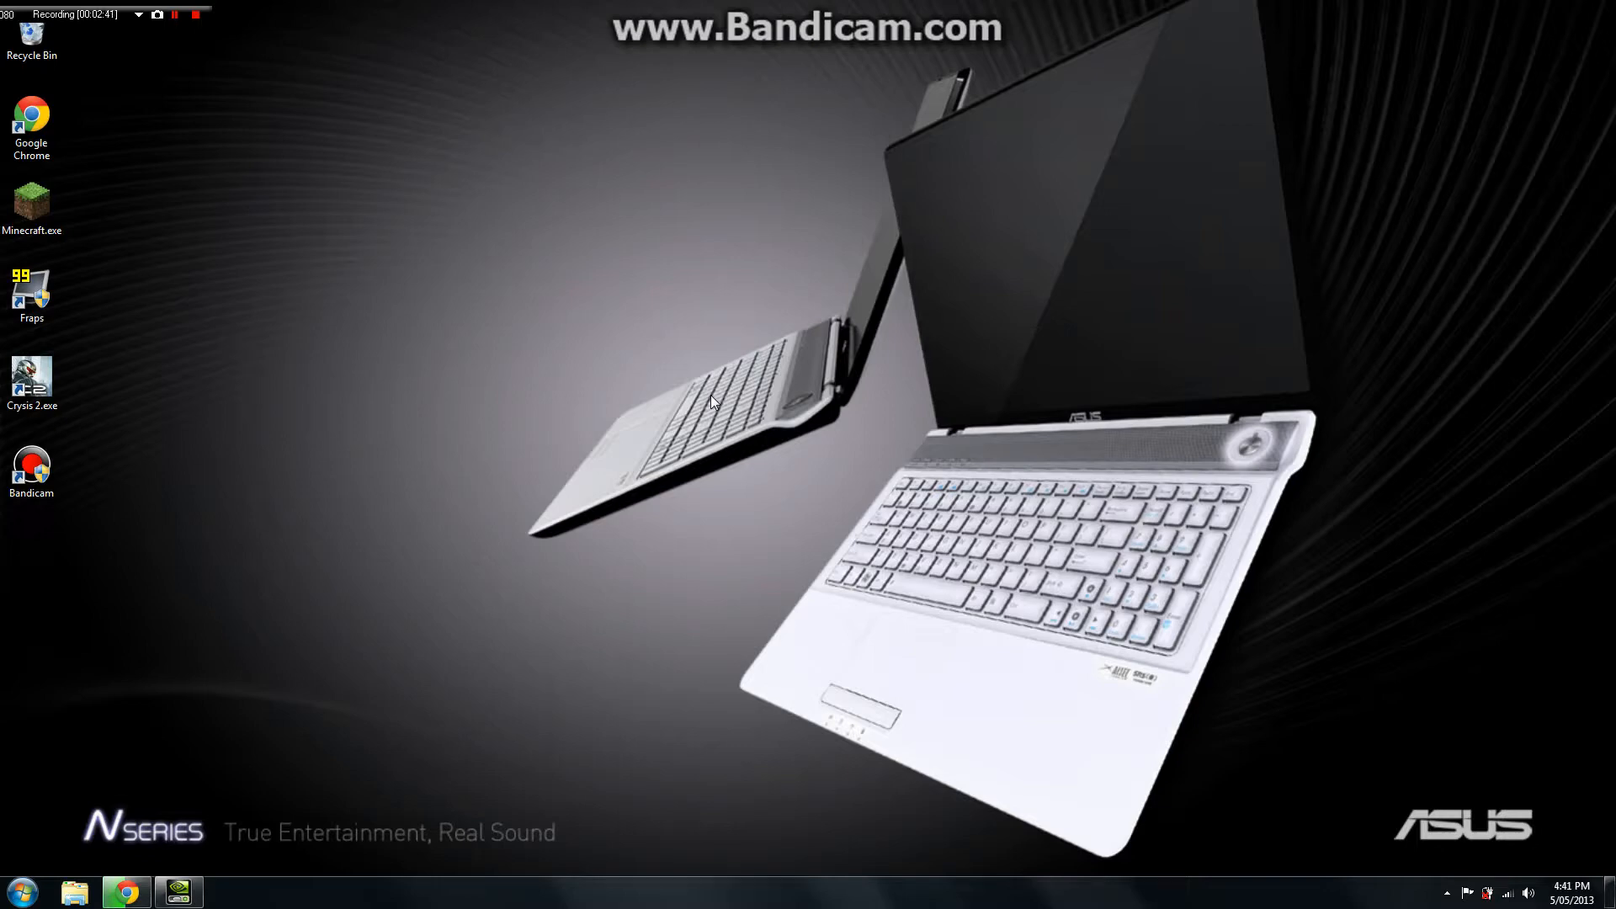
pyautogui.moveTo(91, 731)
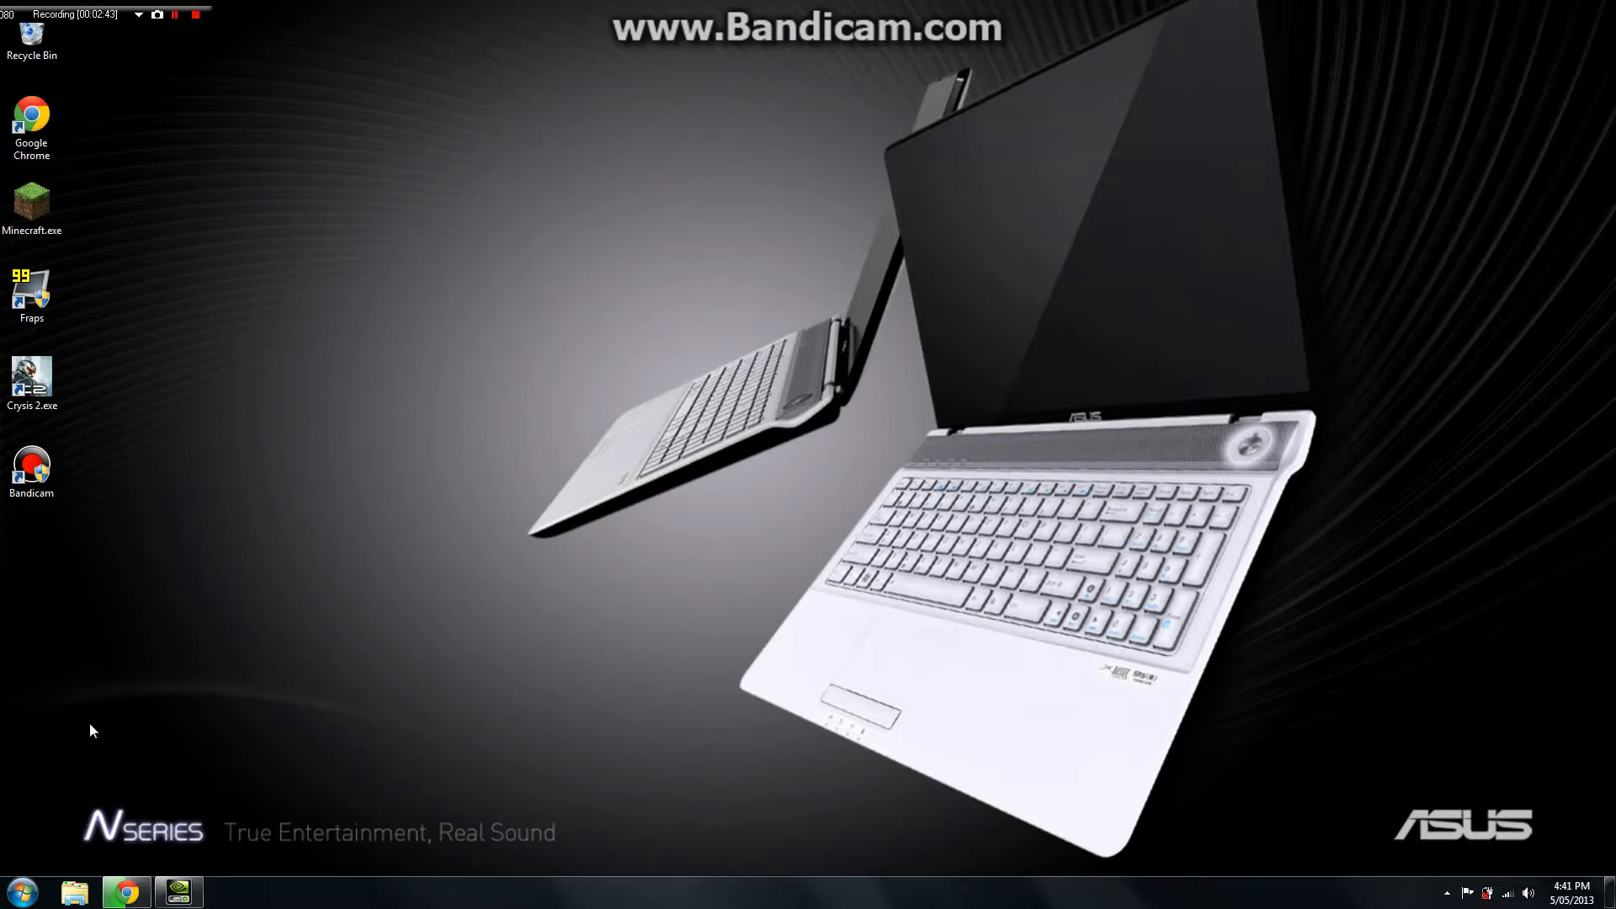
pyautogui.moveTo(125, 891)
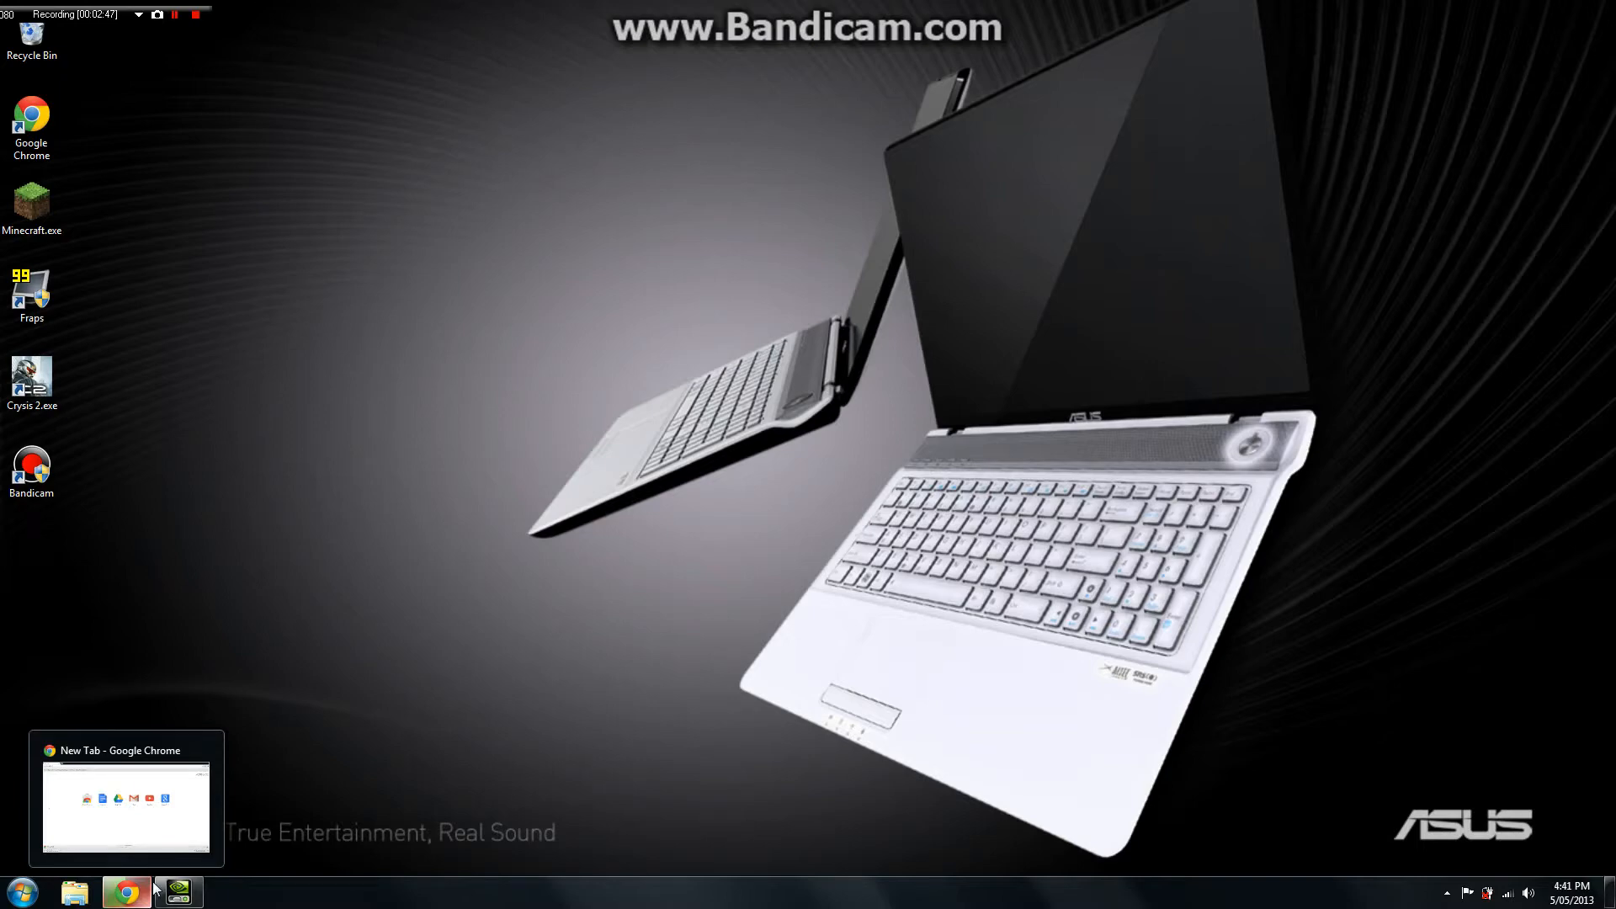
pyautogui.moveTo(175, 891)
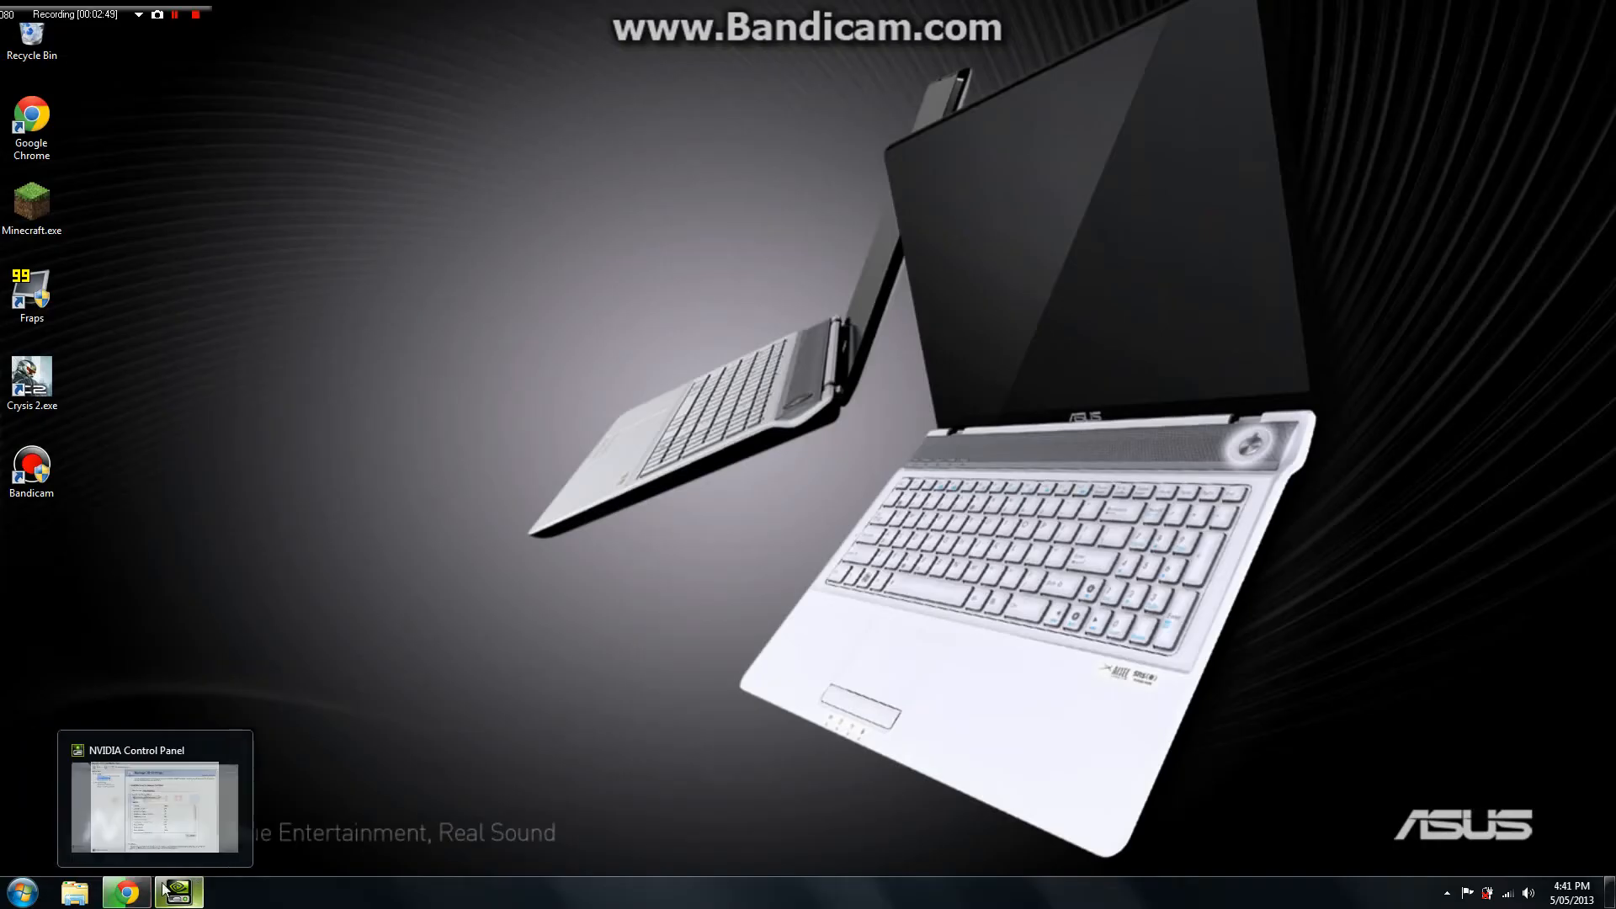
pyautogui.moveTo(245, 173)
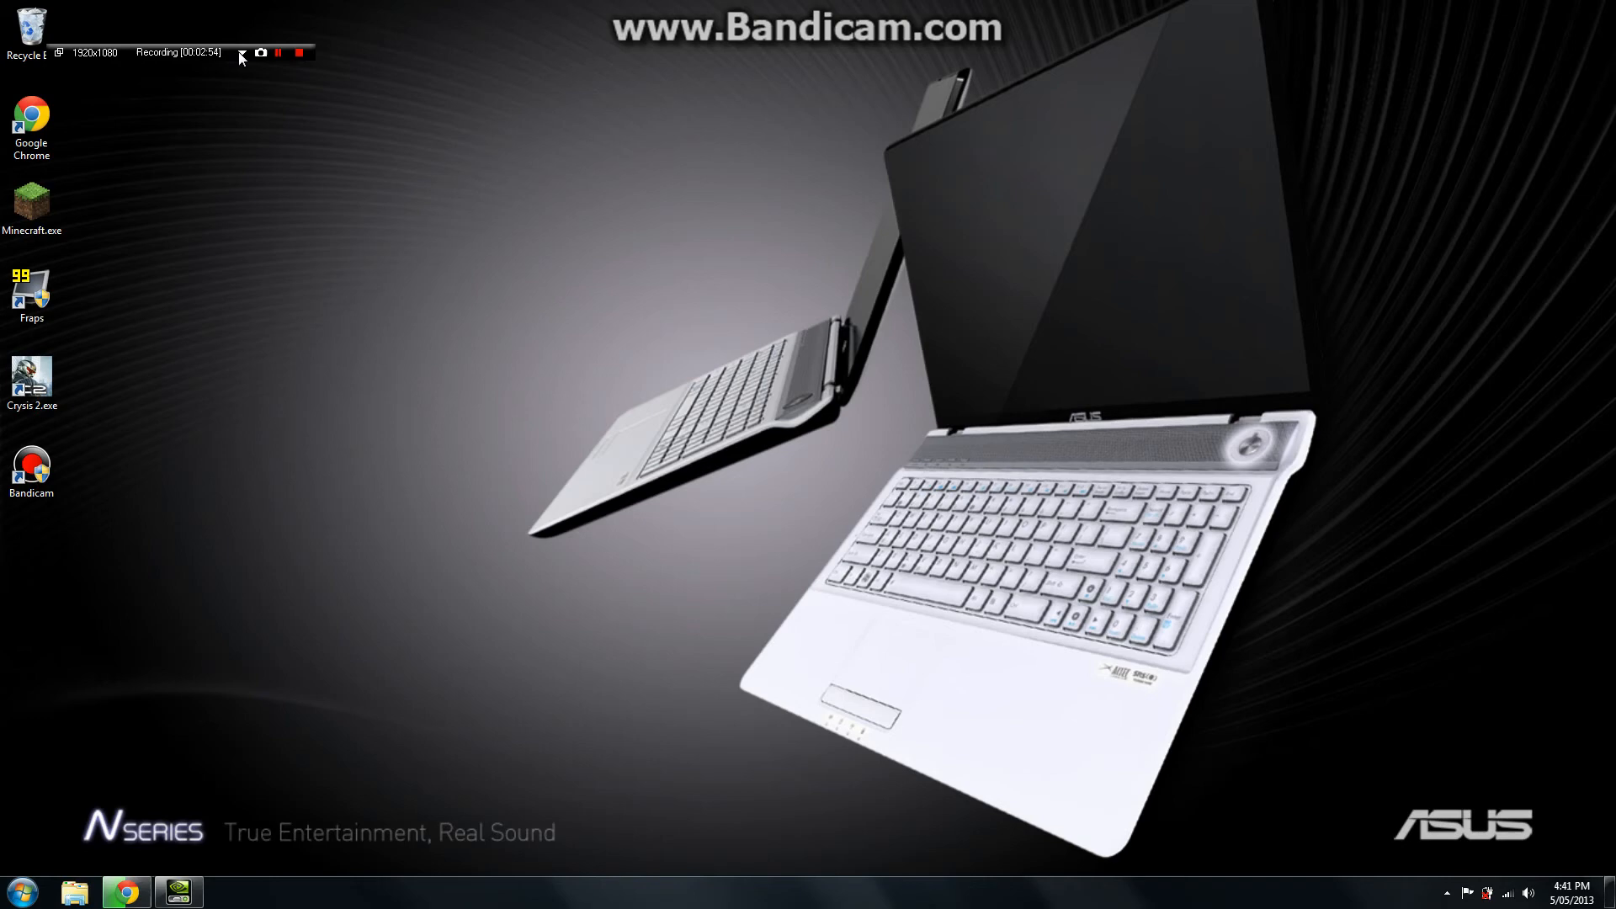
# Step: Exit the NVIDIA Control Panel window, leaving the bare desktop
pyautogui.click(295, 52)
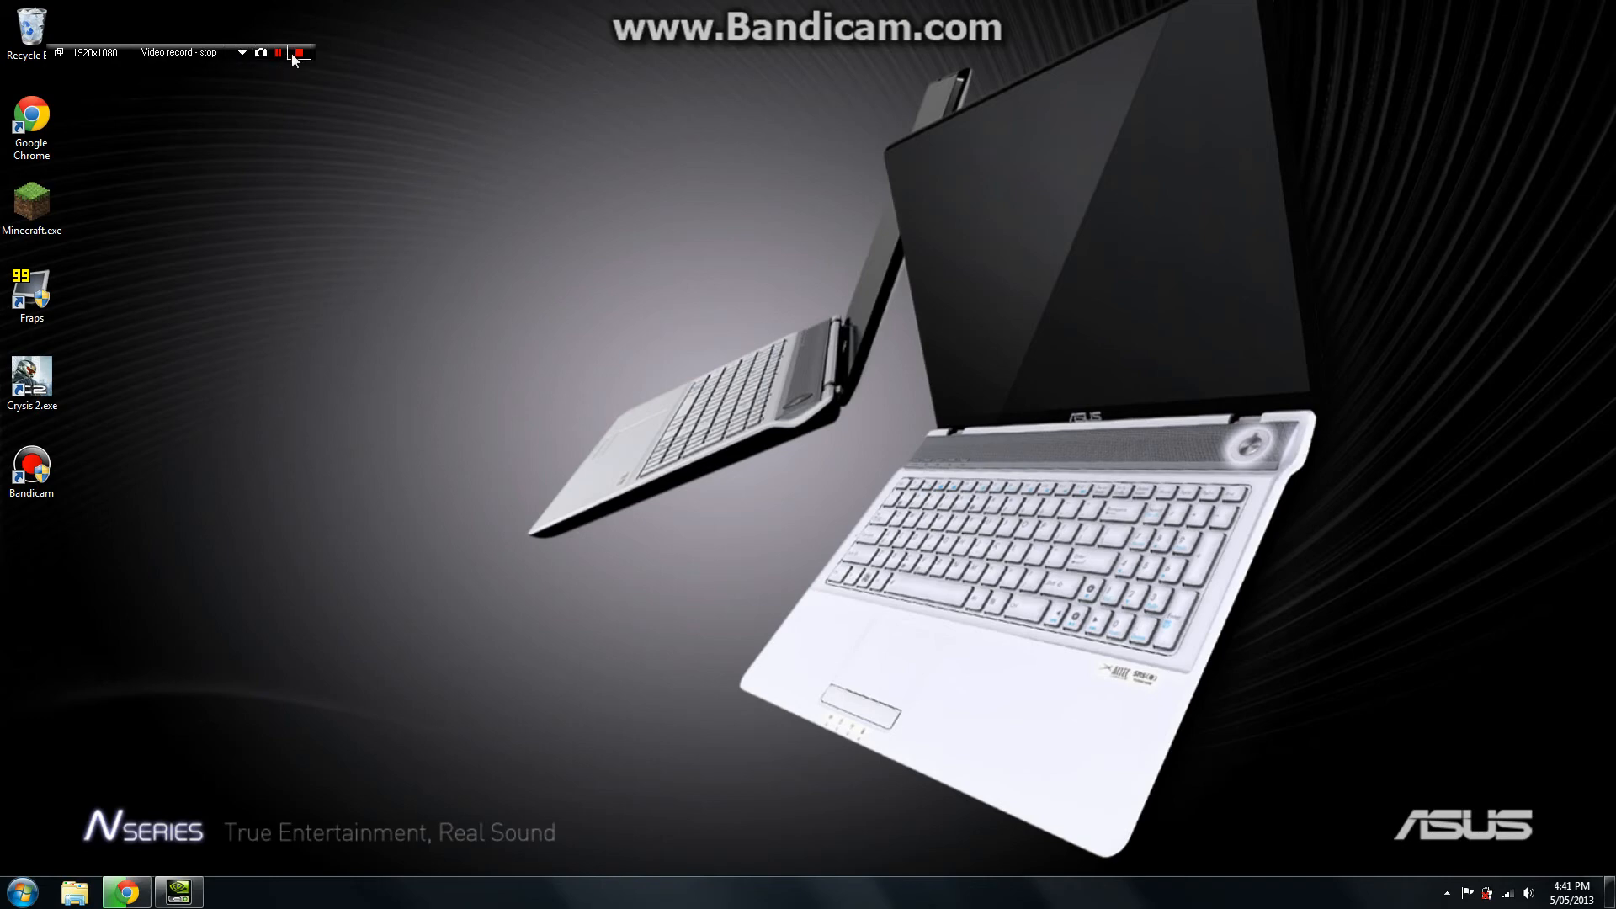